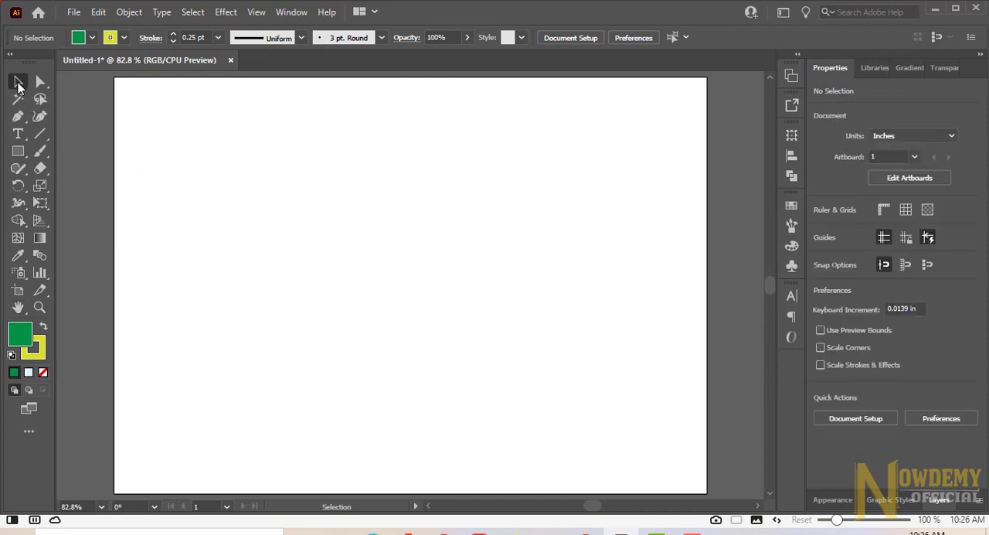
{"action": "mouse_move", "coordinate": [823, 217]}
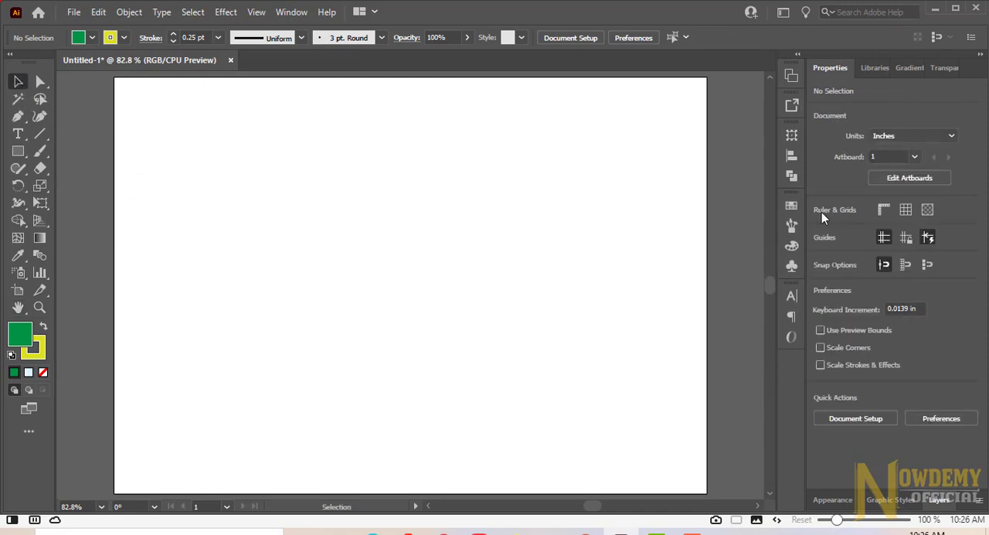
{"action": "mouse_move", "coordinate": [335, 238]}
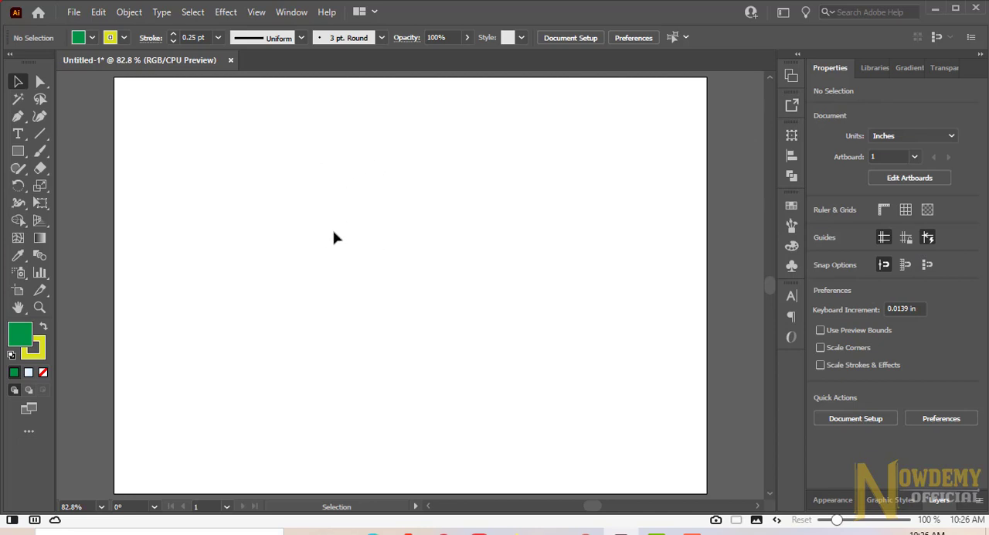
{"action": "mouse_move", "coordinate": [323, 199]}
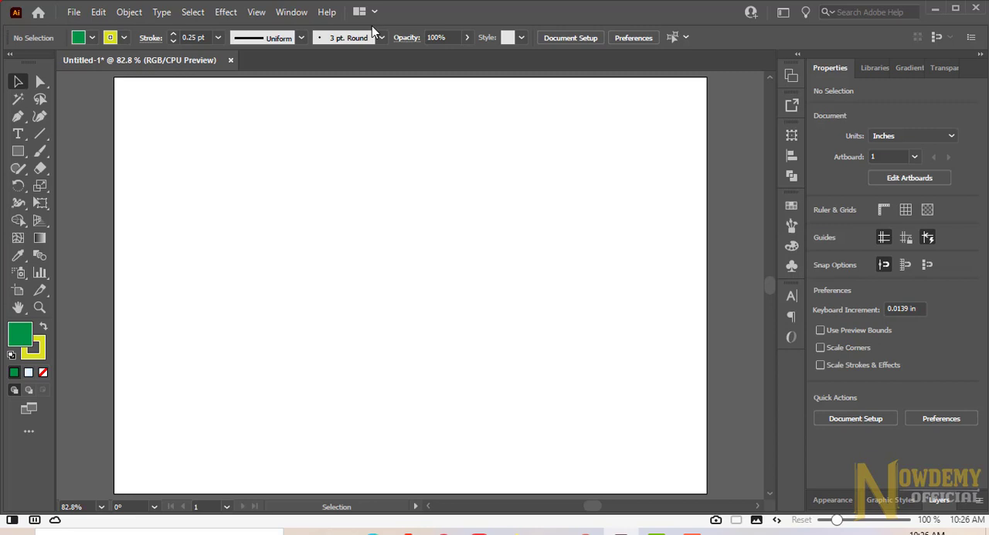
Step: Try the Direct Selection tool, then switch back to the Selection tool
{"action": "left_click", "coordinate": [40, 82]}
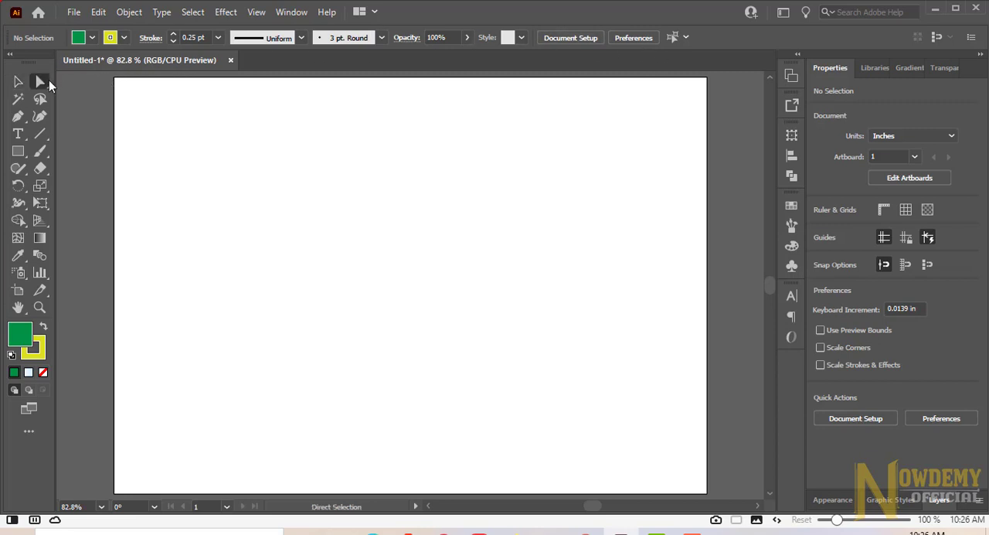
{"action": "left_click", "coordinate": [18, 82]}
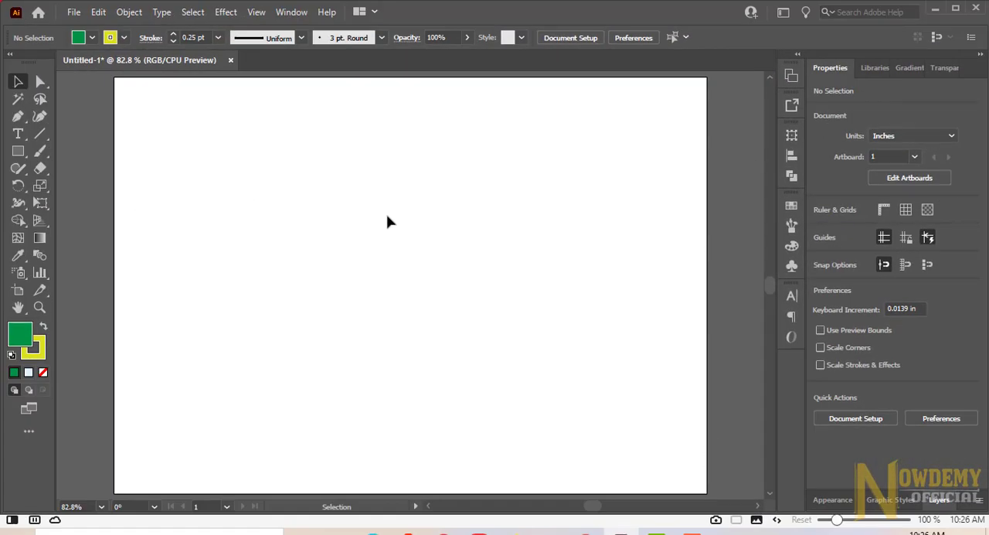
{"action": "mouse_move", "coordinate": [309, 195]}
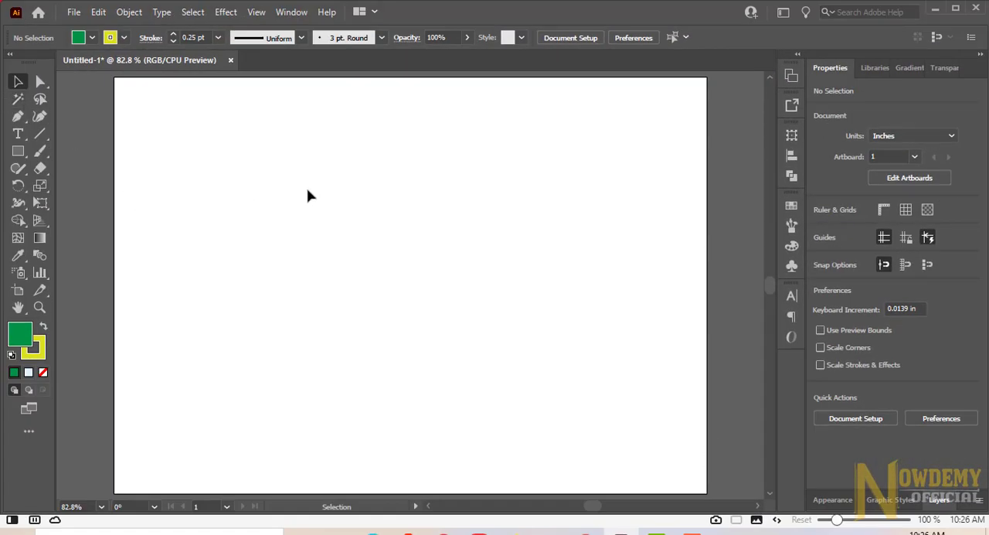
{"action": "mouse_move", "coordinate": [332, 352]}
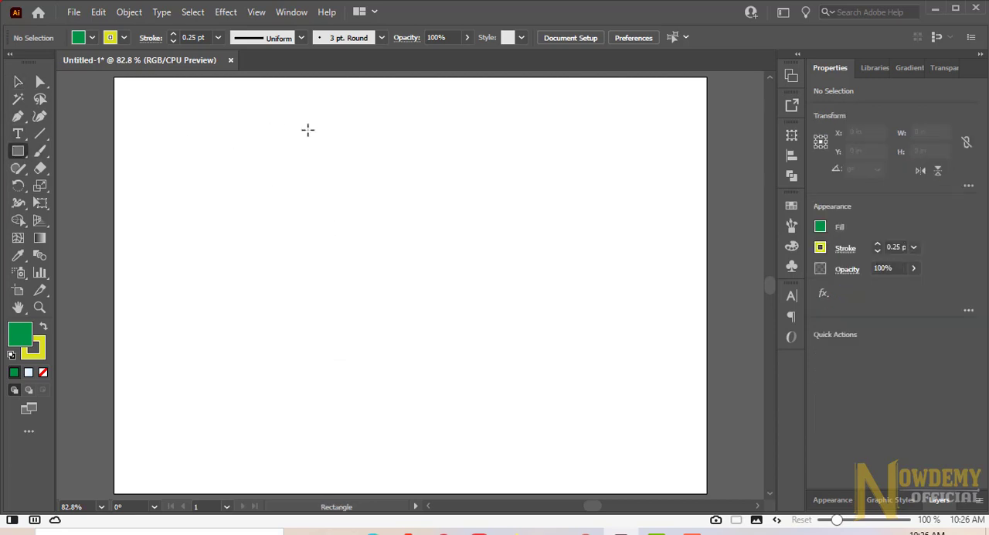
Step: Draw a green rectangle of about 1.55 by 1.36 inches in the upper-left area
{"action": "left_click_drag", "start_coordinate": [311, 145], "coordinate": [380, 218]}
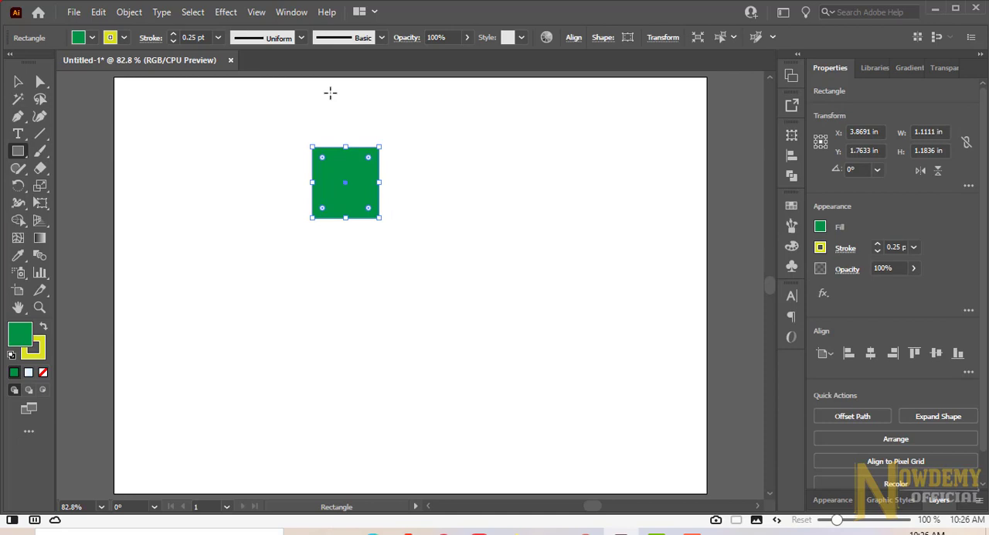
{"action": "mouse_move", "coordinate": [374, 147]}
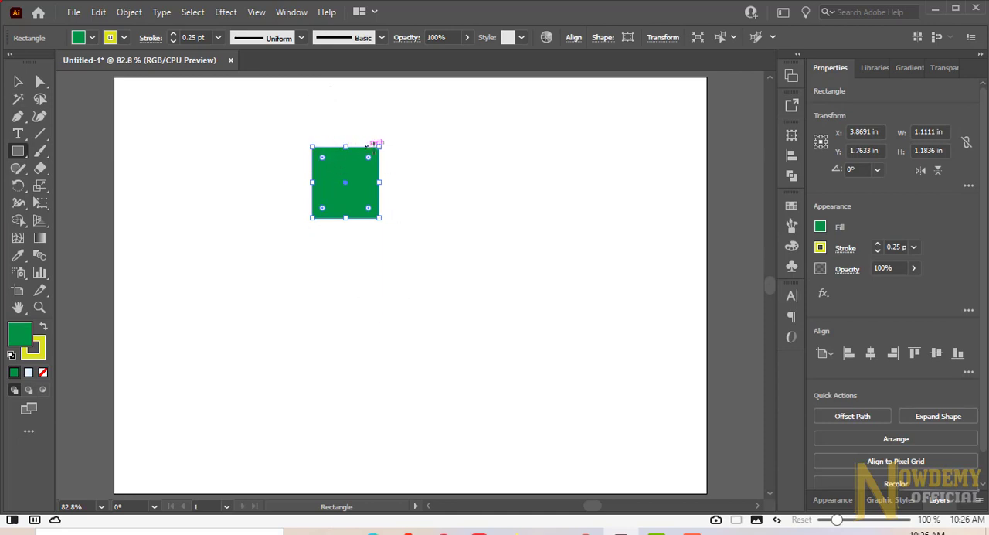
{"action": "mouse_move", "coordinate": [388, 227]}
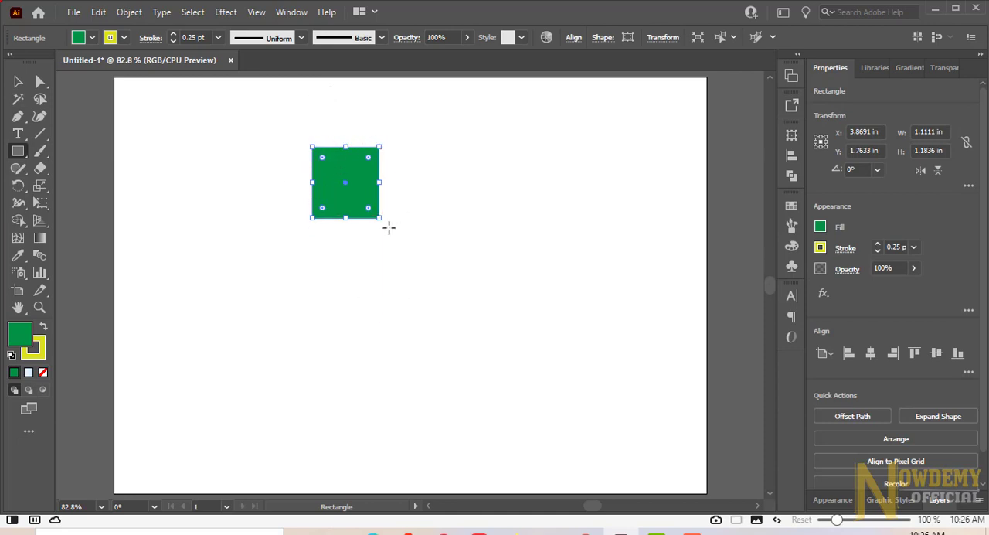
{"action": "mouse_move", "coordinate": [373, 167]}
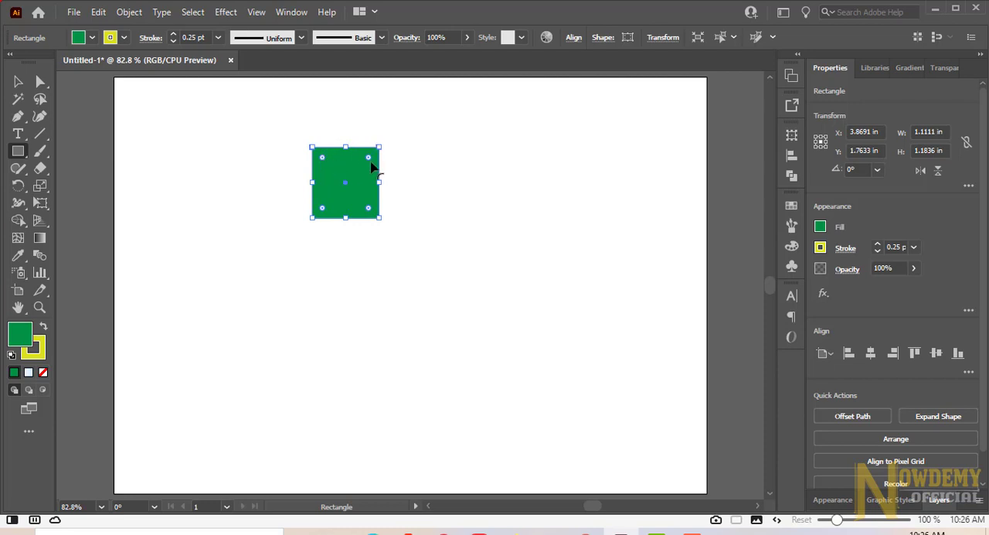
{"action": "mouse_move", "coordinate": [315, 216]}
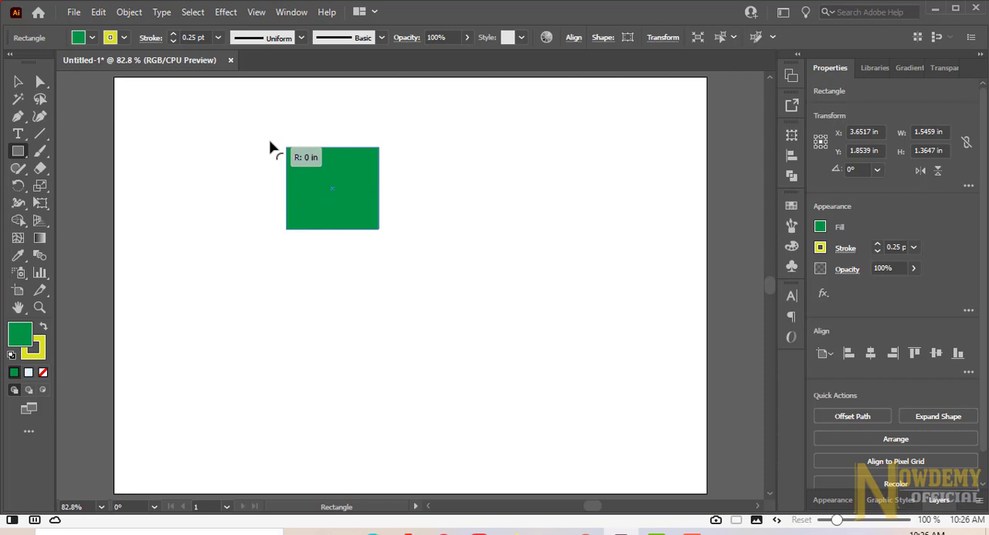
{"action": "left_click", "coordinate": [332, 188]}
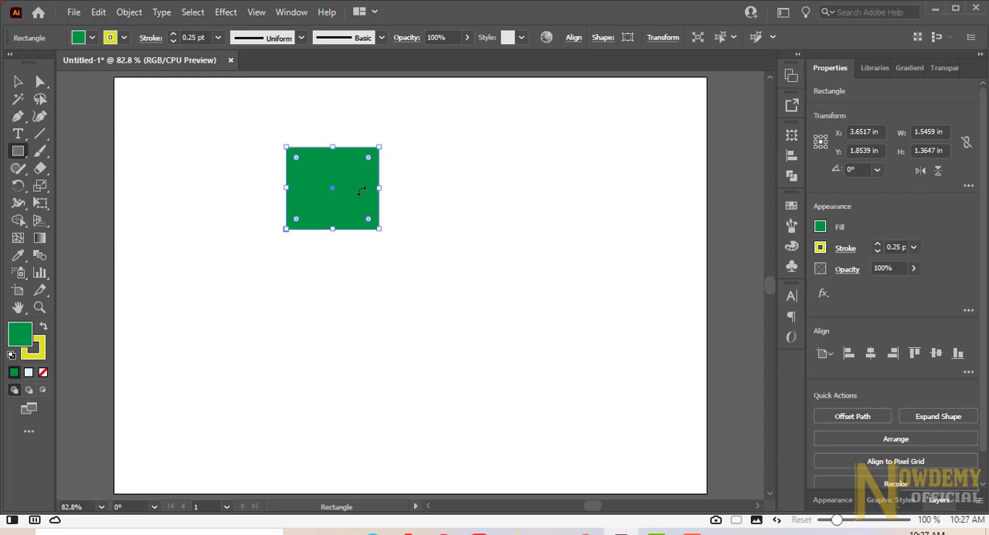
{"action": "mouse_move", "coordinate": [299, 174]}
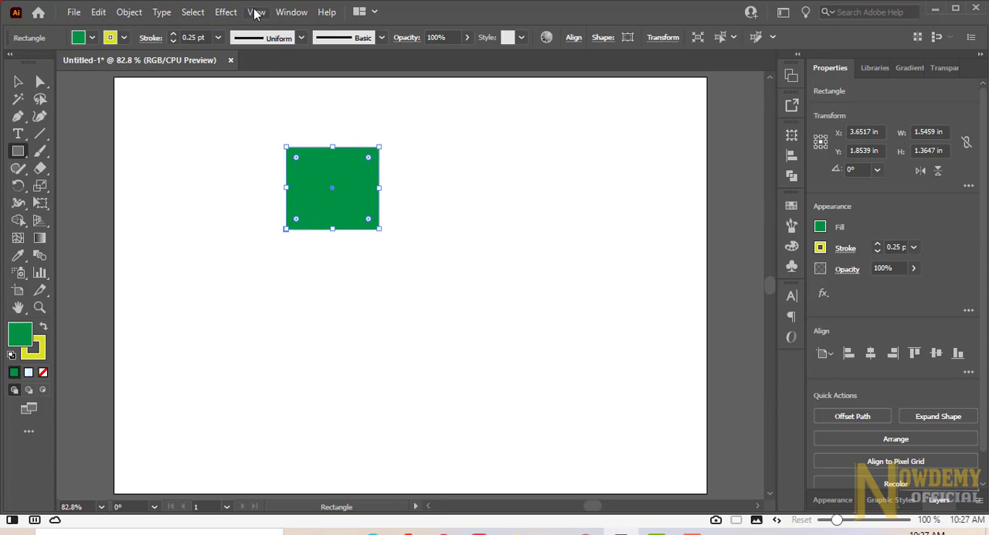
{"action": "left_click", "coordinate": [255, 12]}
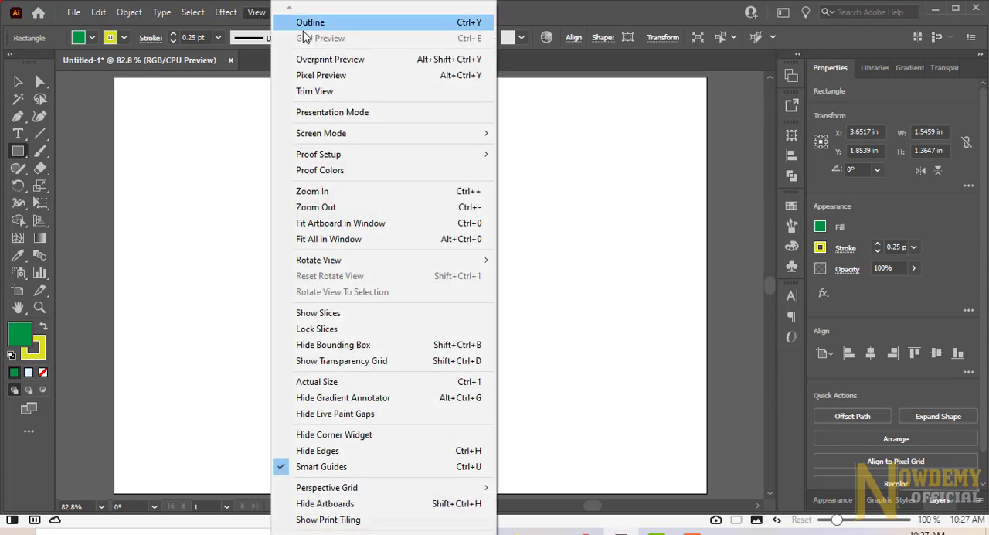
{"action": "mouse_move", "coordinate": [341, 361]}
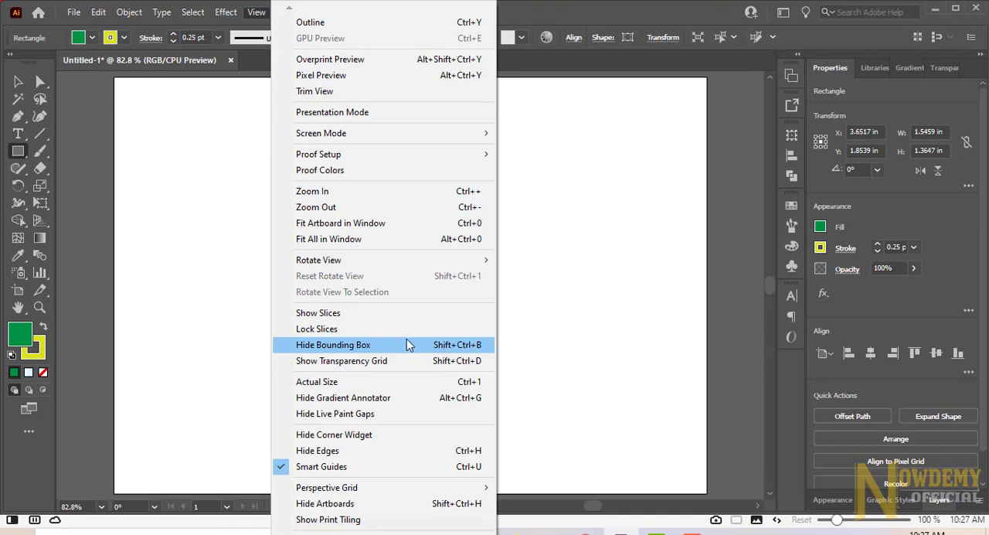
{"action": "left_click", "coordinate": [193, 12]}
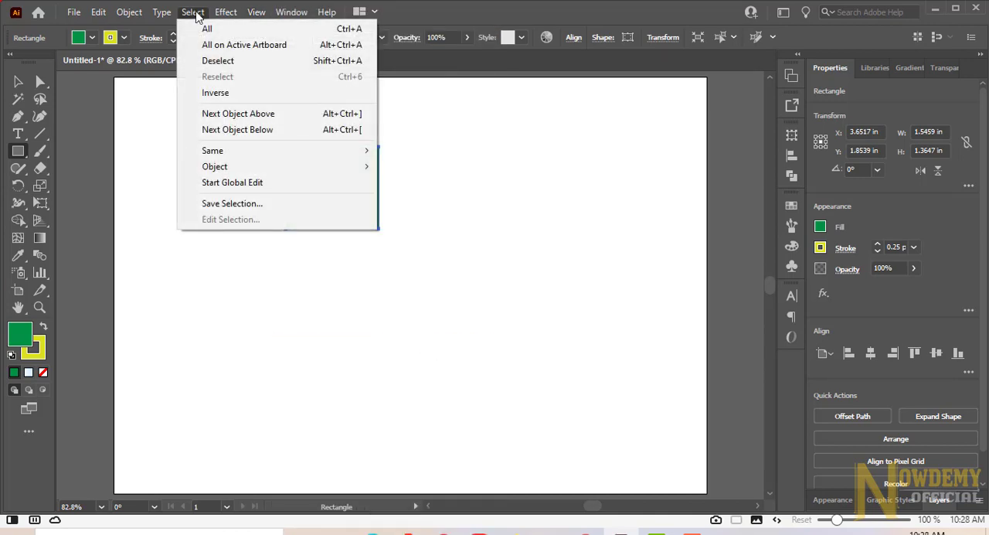
{"action": "left_click", "coordinate": [226, 11]}
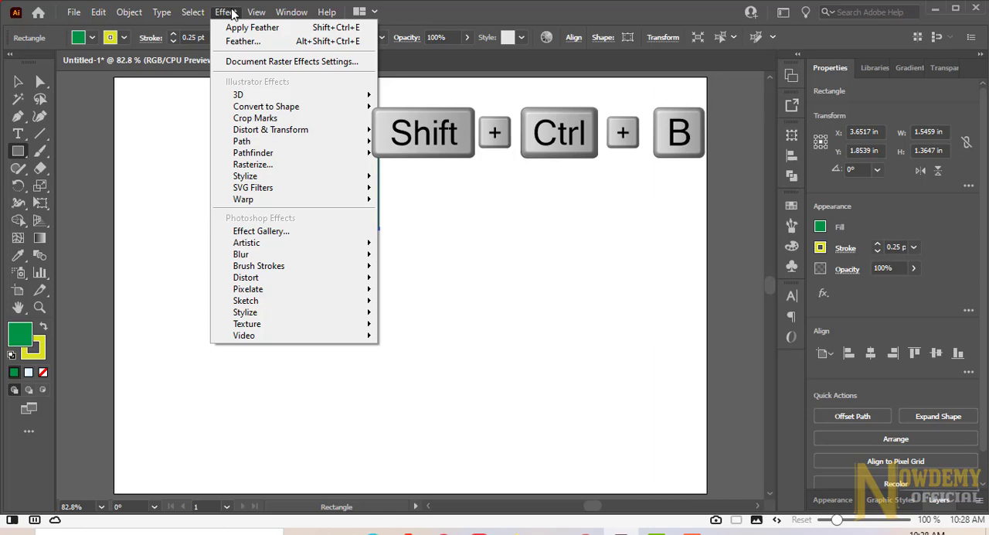
{"action": "left_click", "coordinate": [256, 12]}
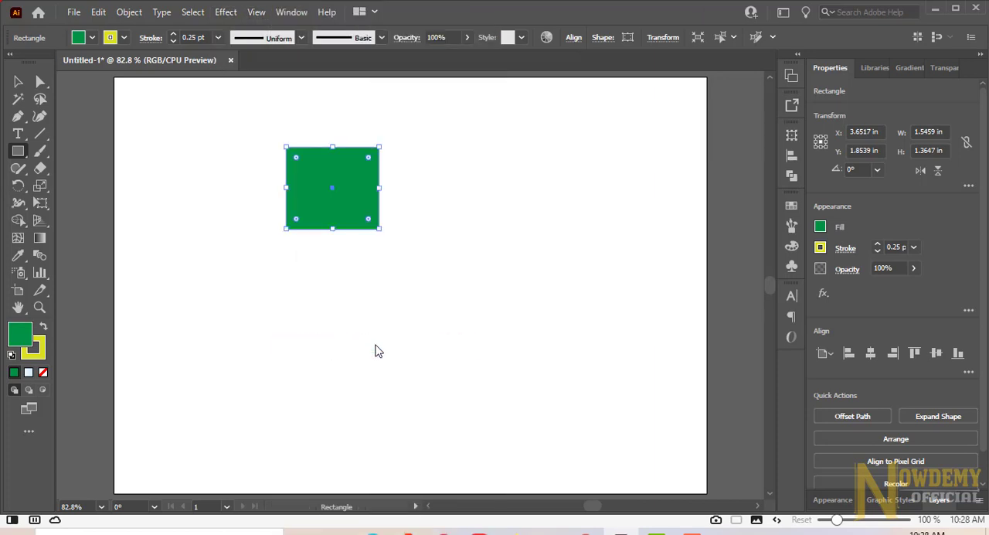
{"action": "left_click_drag", "start_coordinate": [332, 188], "coordinate": [474, 168]}
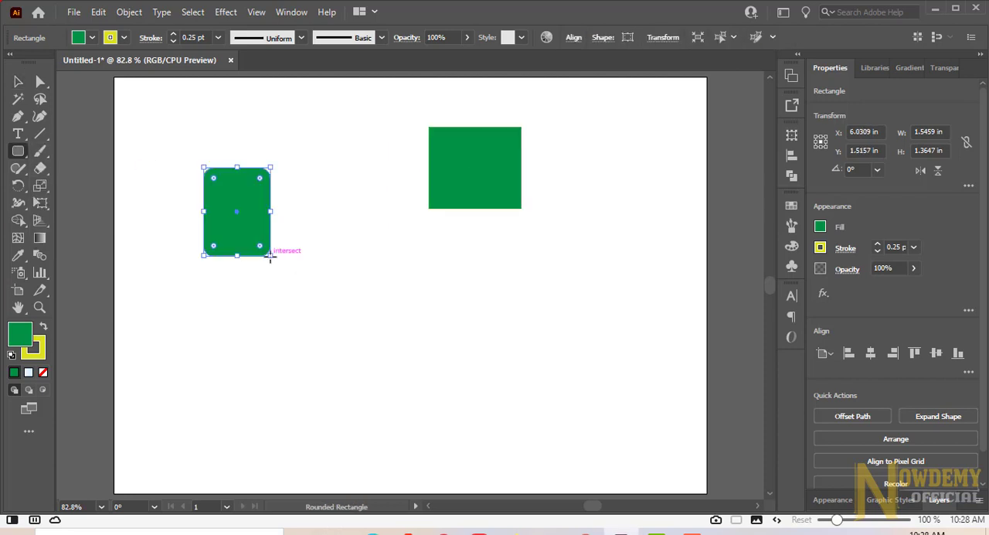
Step: Select the rounded rectangle, ellipse, hexagon and square, then drag them slightly up-left
{"action": "left_click", "coordinate": [19, 151]}
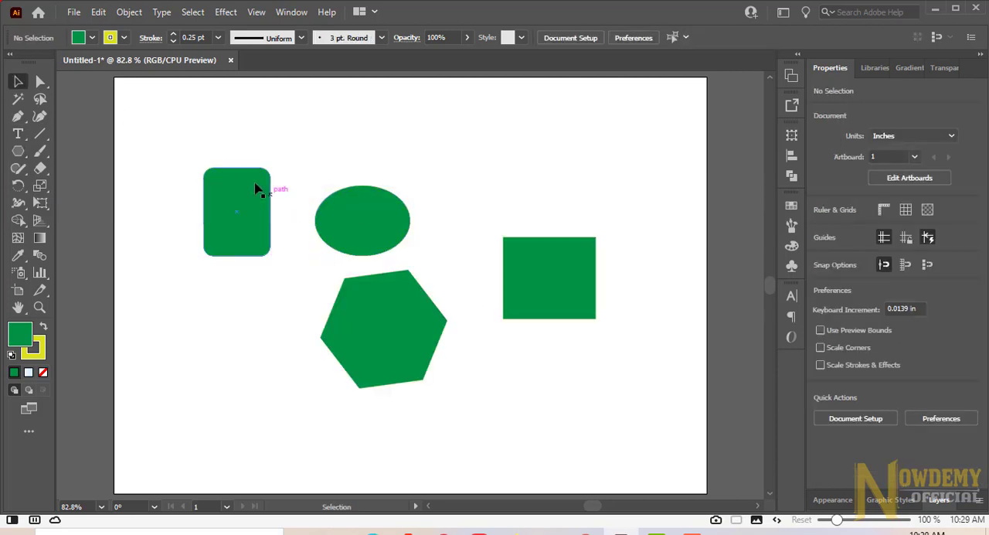
{"action": "mouse_move", "coordinate": [149, 99]}
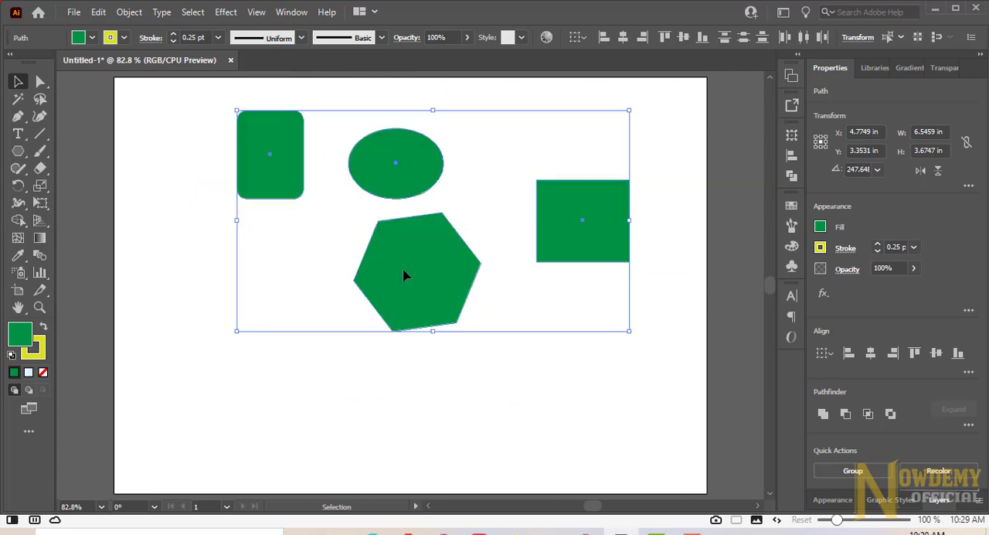
{"action": "left_click", "coordinate": [208, 174]}
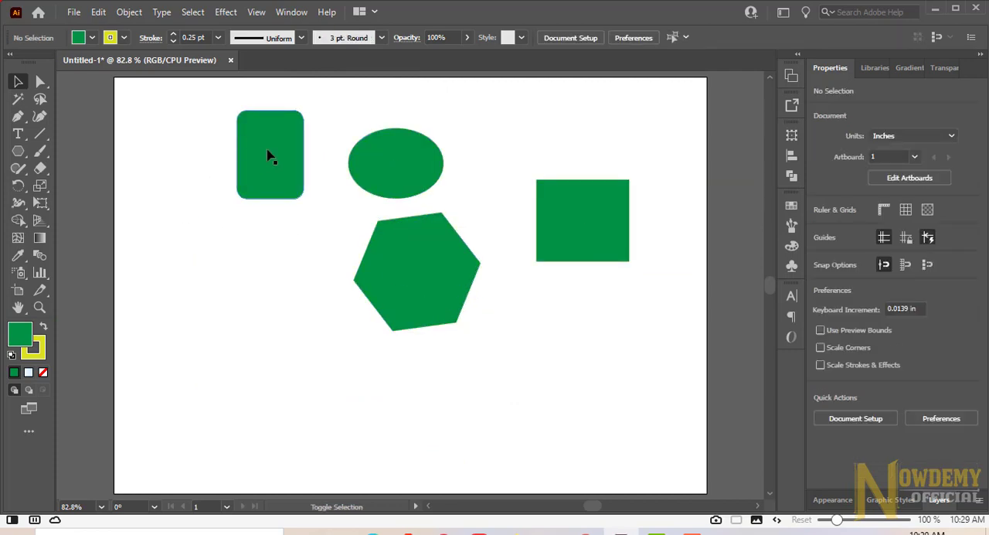
{"action": "left_click", "coordinate": [270, 155]}
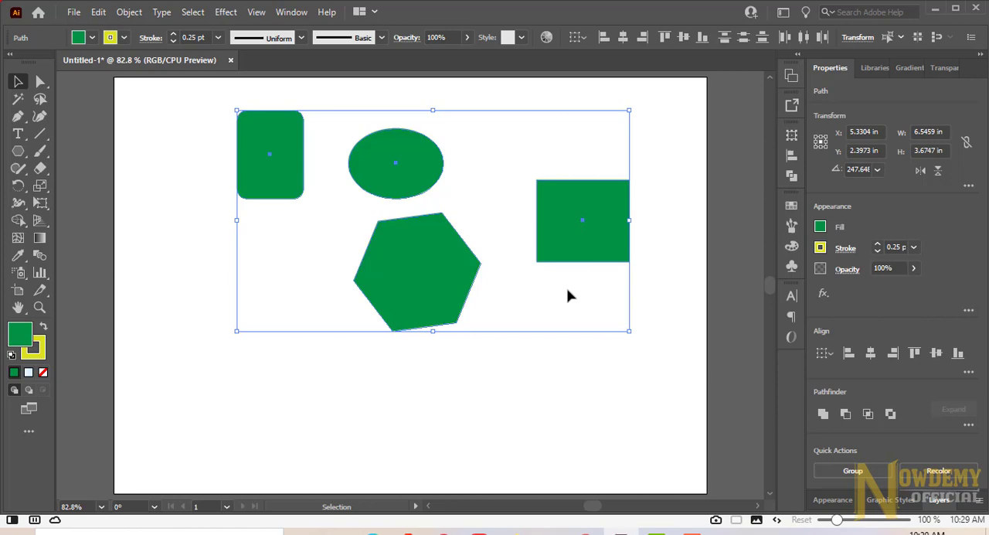
{"action": "left_click_drag", "start_coordinate": [432, 220], "coordinate": [400, 270]}
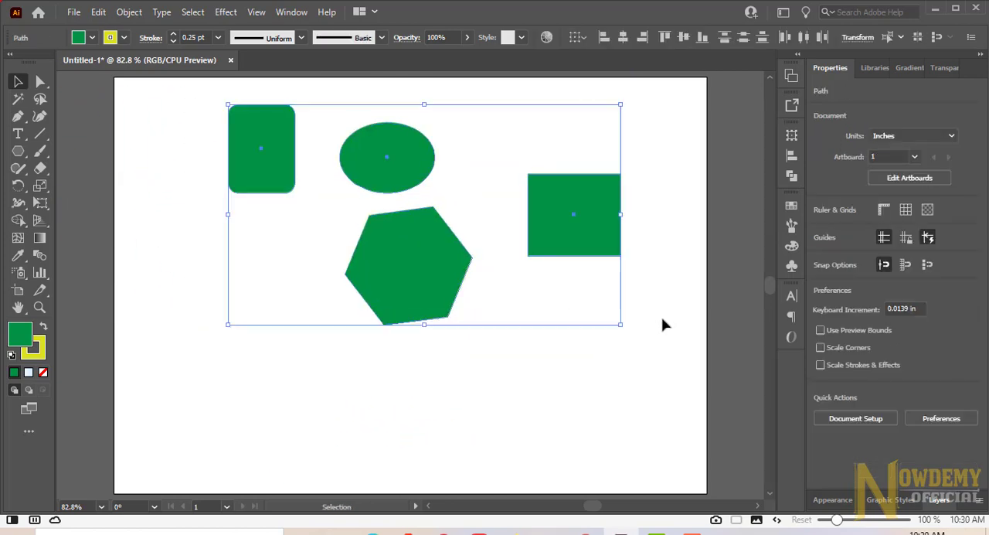
Step: Group the four selected green shapes through the right-click context menu
{"action": "left_click", "coordinate": [407, 262]}
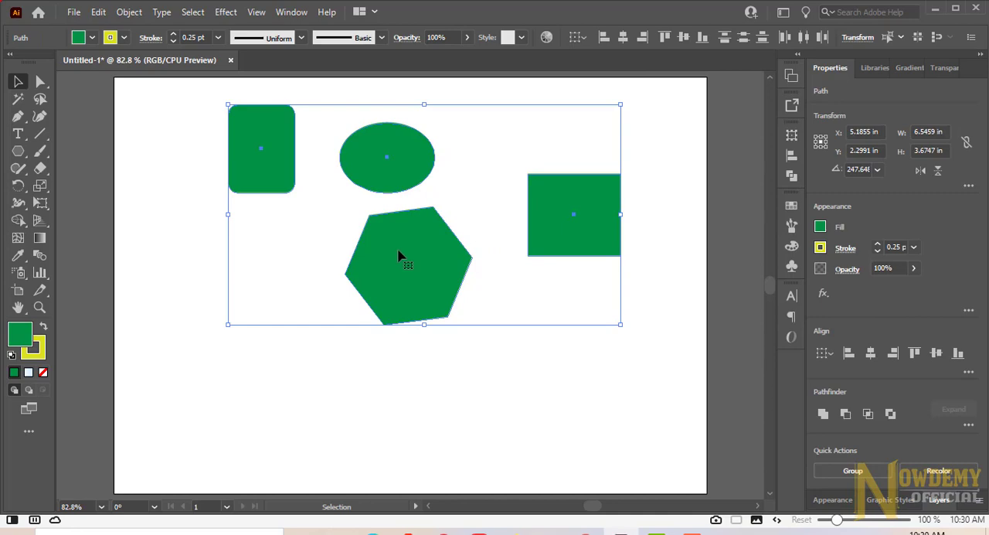
{"action": "right_click", "coordinate": [407, 265]}
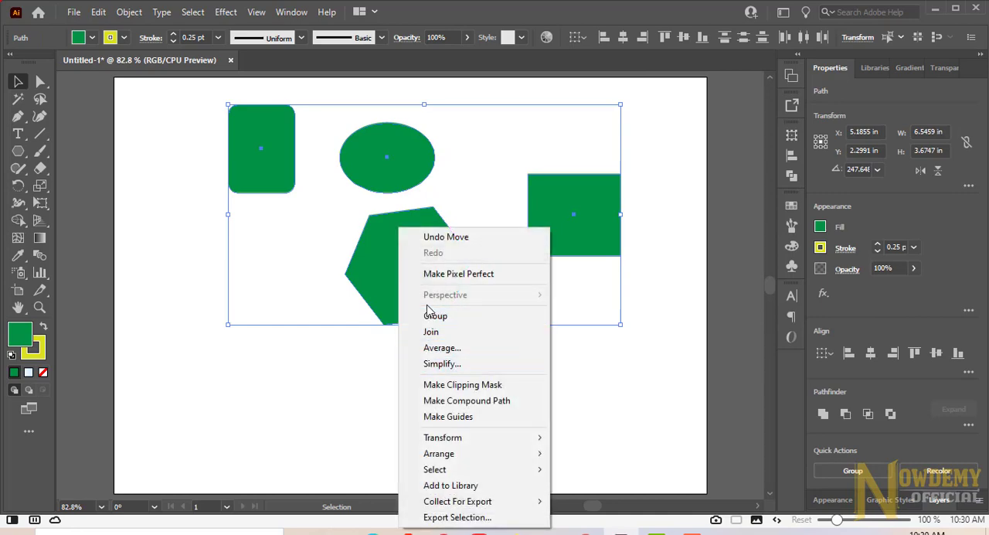
{"action": "mouse_move", "coordinate": [435, 316]}
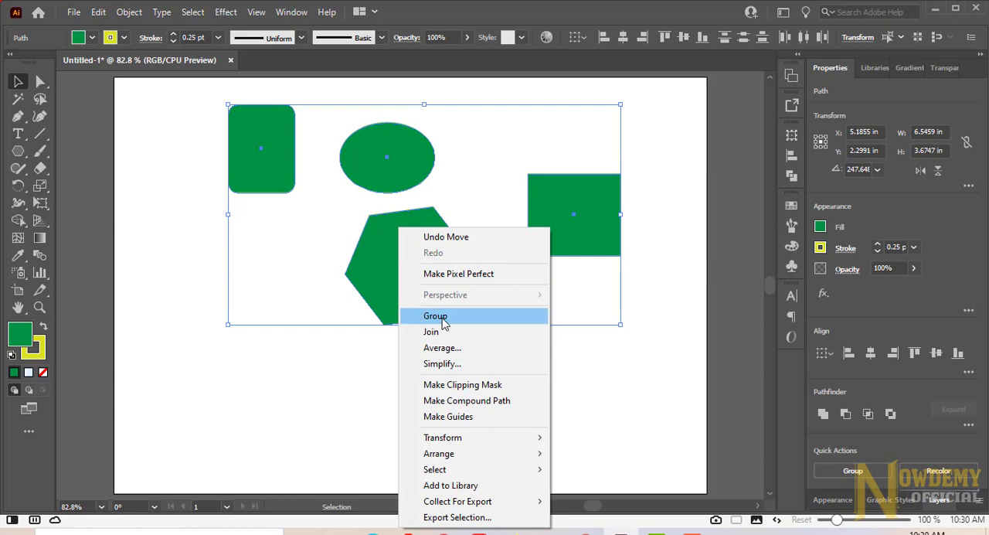
{"action": "left_click", "coordinate": [435, 315]}
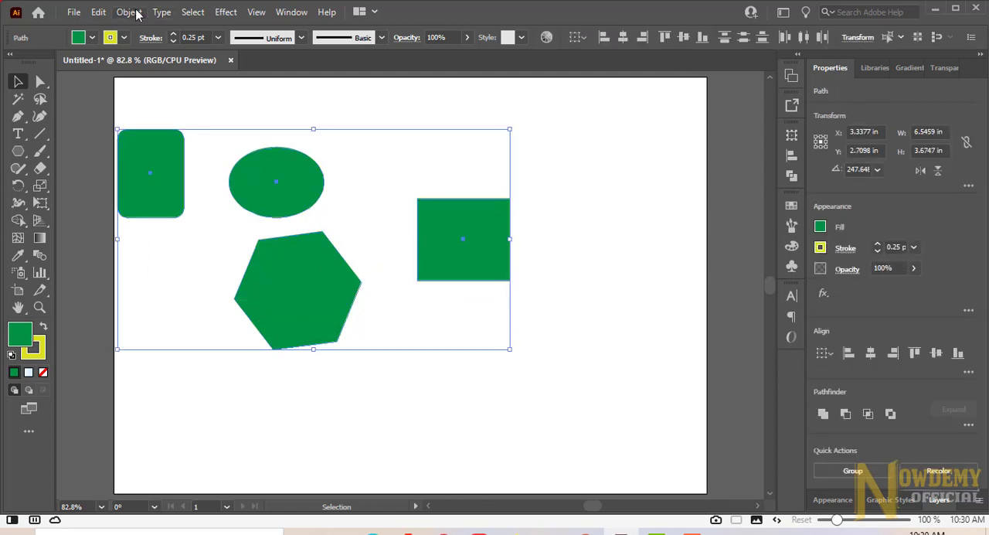
Step: Group the four green shapes using Object > Group and Ctrl+G
{"action": "left_click", "coordinate": [129, 12]}
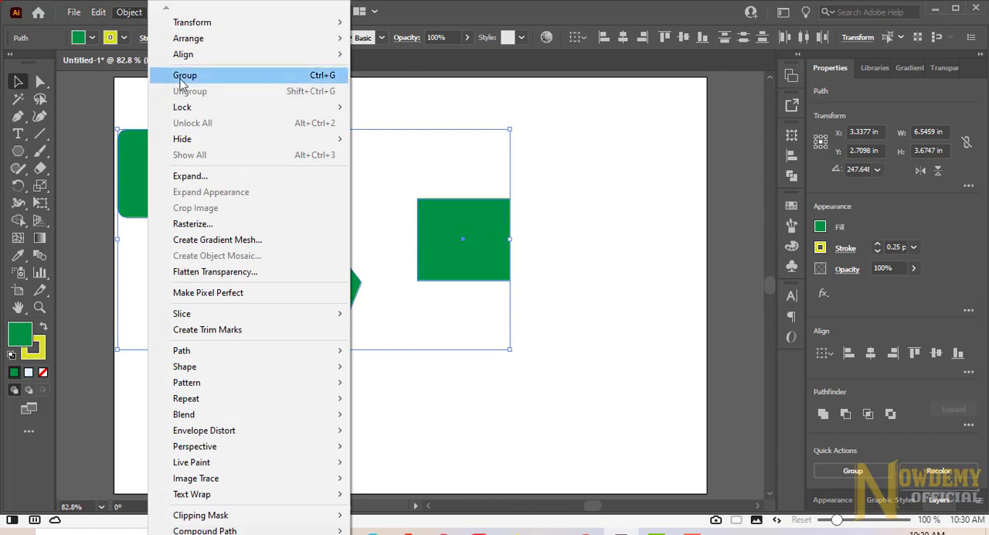
{"action": "mouse_move", "coordinate": [325, 82]}
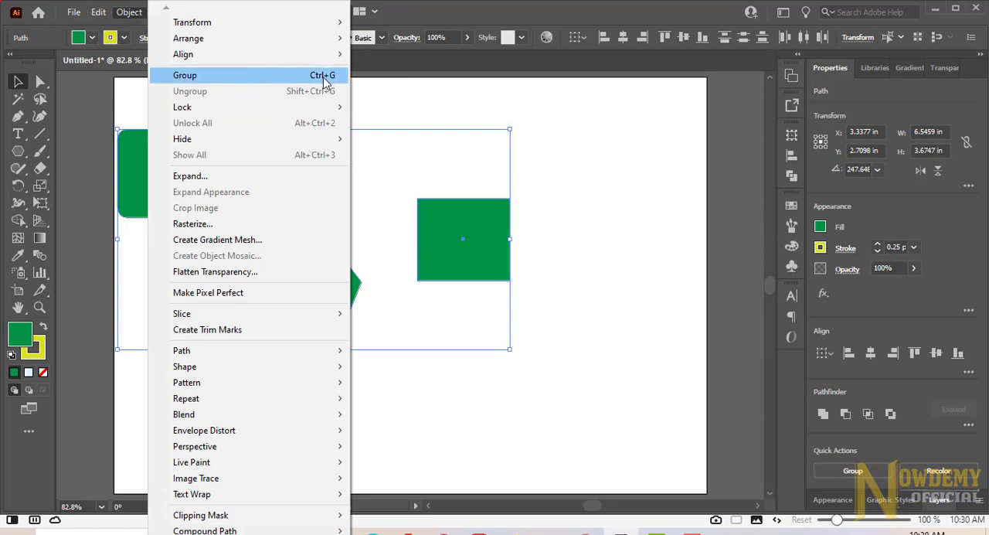
{"action": "left_click", "coordinate": [185, 75]}
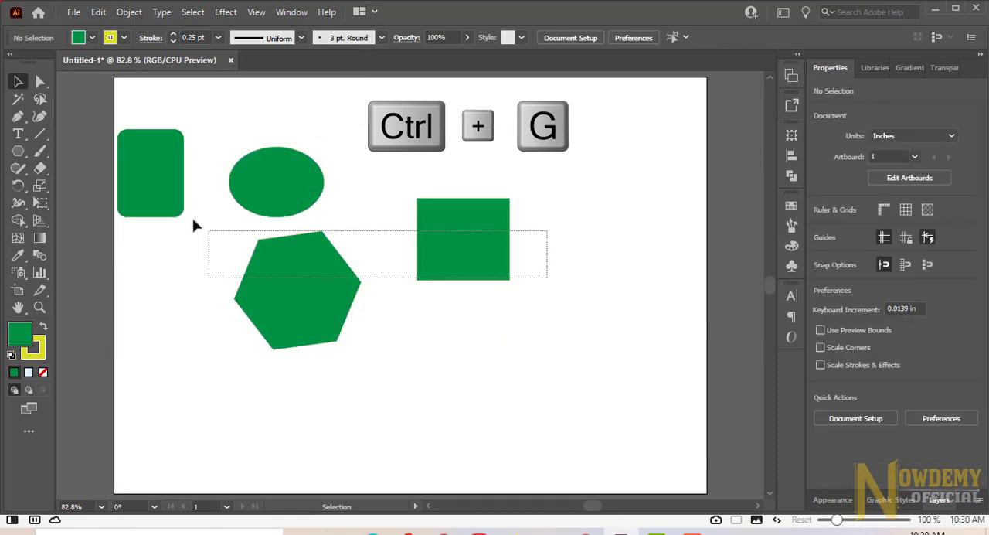
{"action": "key", "text": "ctrl+g"}
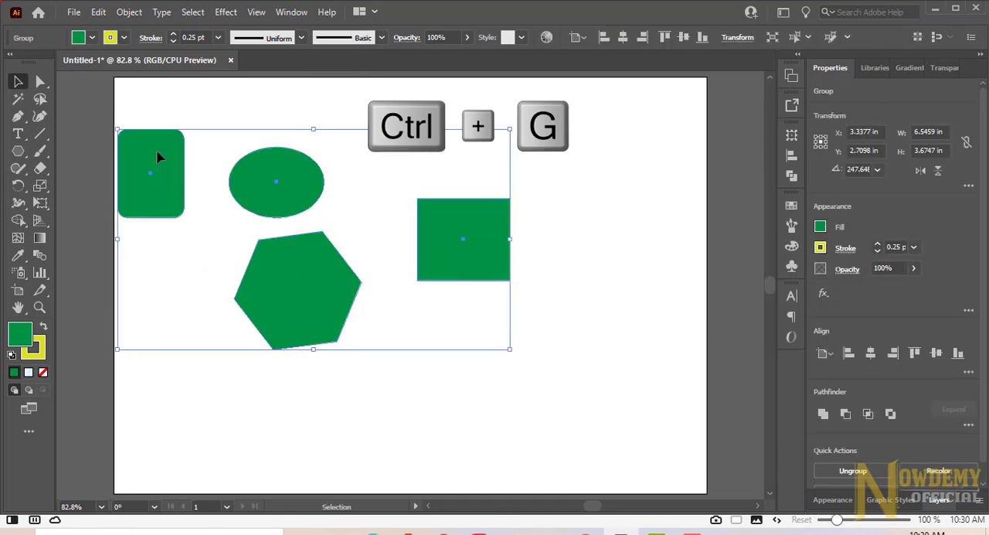
{"action": "key", "text": "ctrl+g"}
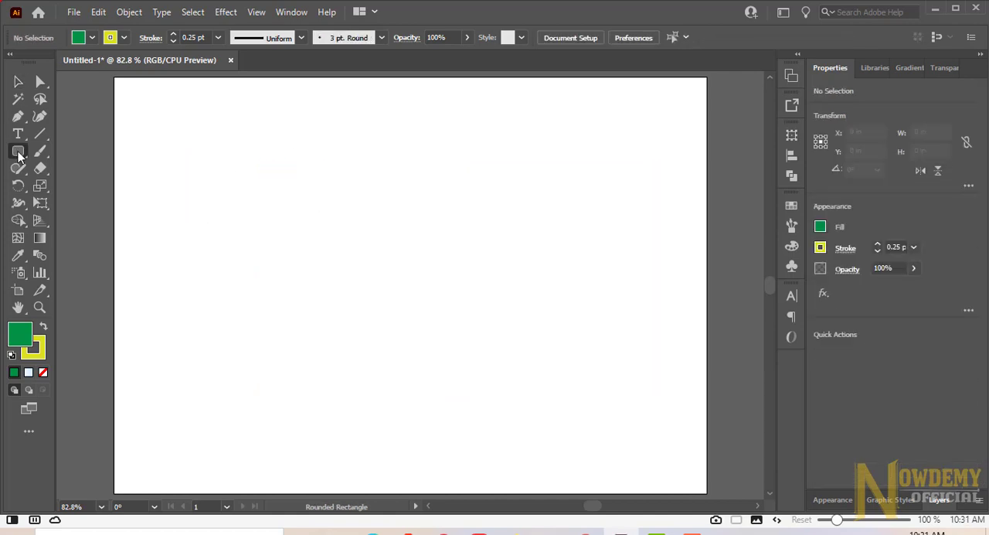
Step: Draw a small green square on the emptied artboard with the Rectangle tool
{"action": "left_click", "coordinate": [18, 150]}
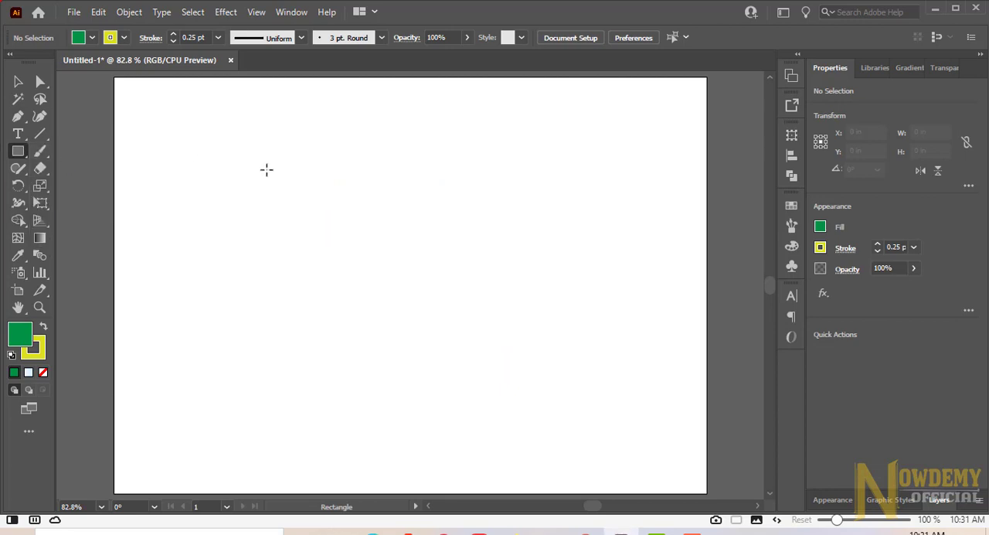
{"action": "left_click_drag", "start_coordinate": [267, 168], "coordinate": [332, 238]}
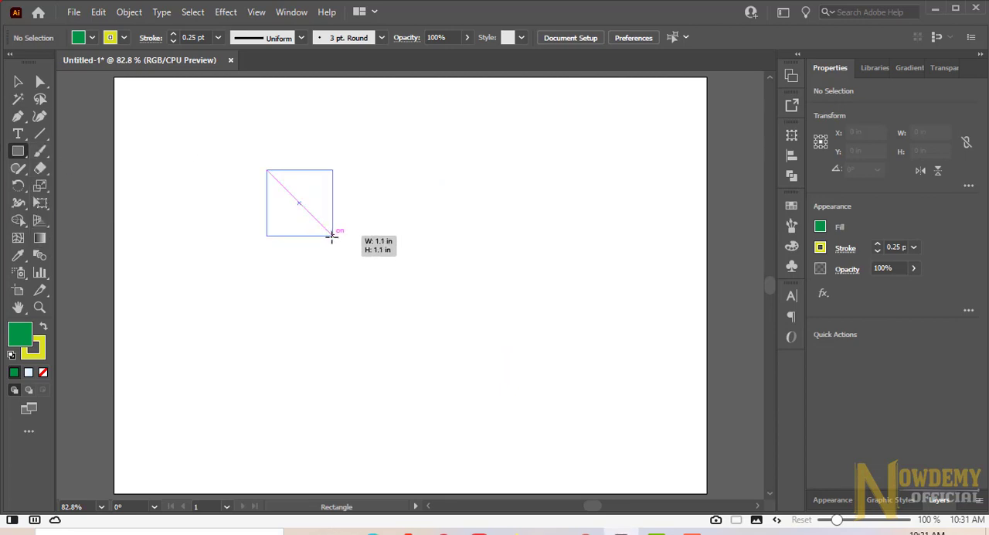
{"action": "left_click_drag", "start_coordinate": [268, 168], "coordinate": [332, 238]}
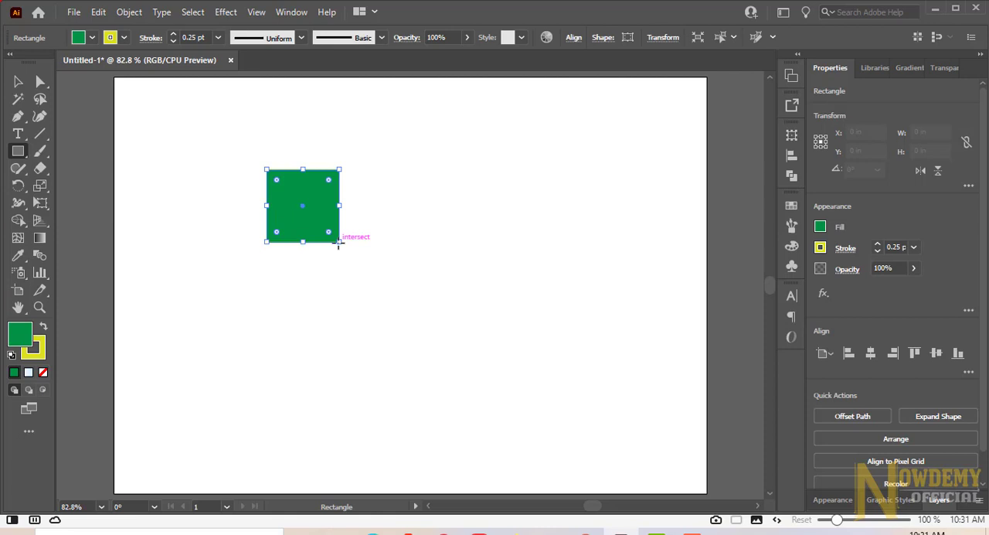
{"action": "left_click", "coordinate": [40, 134]}
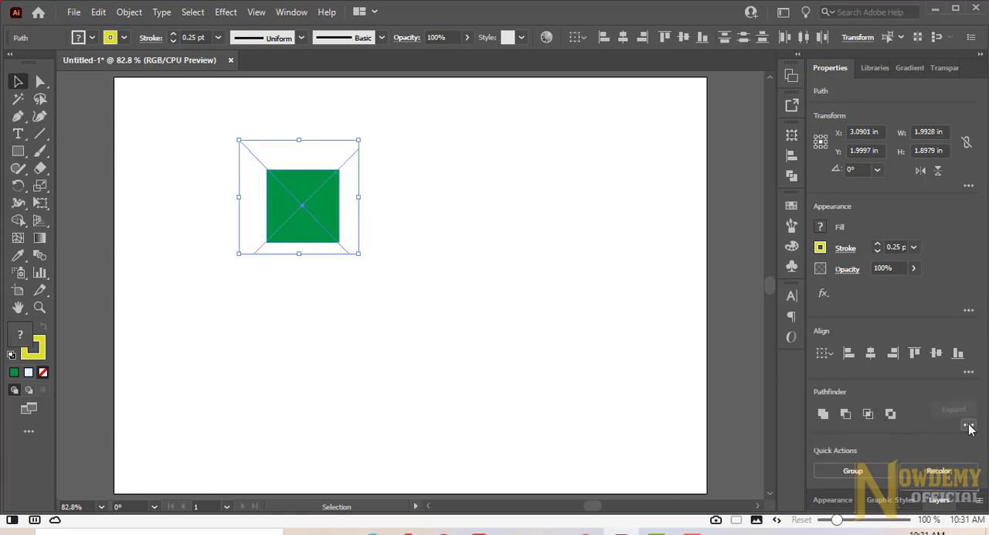
Step: Apply Pathfinder Divide, ungroup with Shift+Ctrl+G, and test-select the top triangle
{"action": "left_click", "coordinate": [968, 425]}
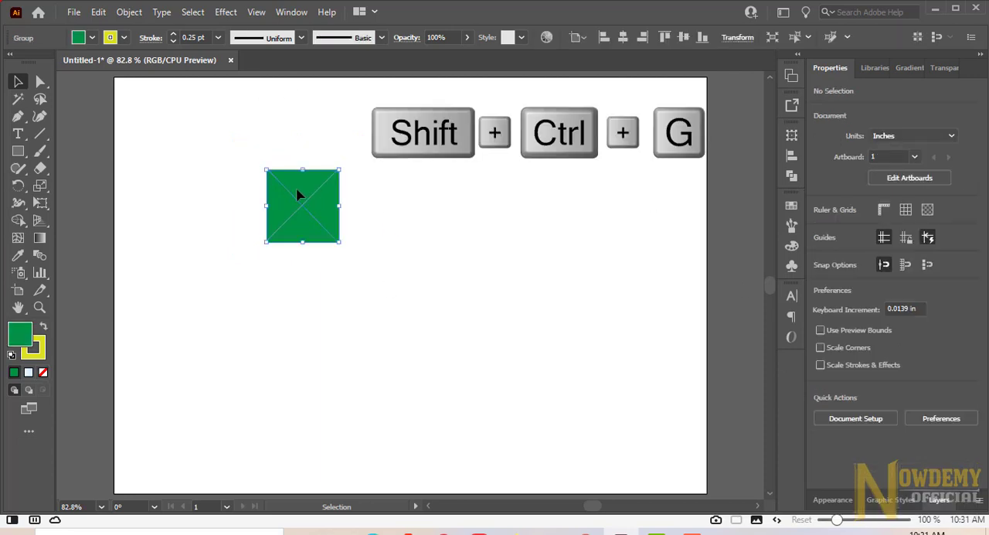
{"action": "key", "text": "shift+ctrl+g"}
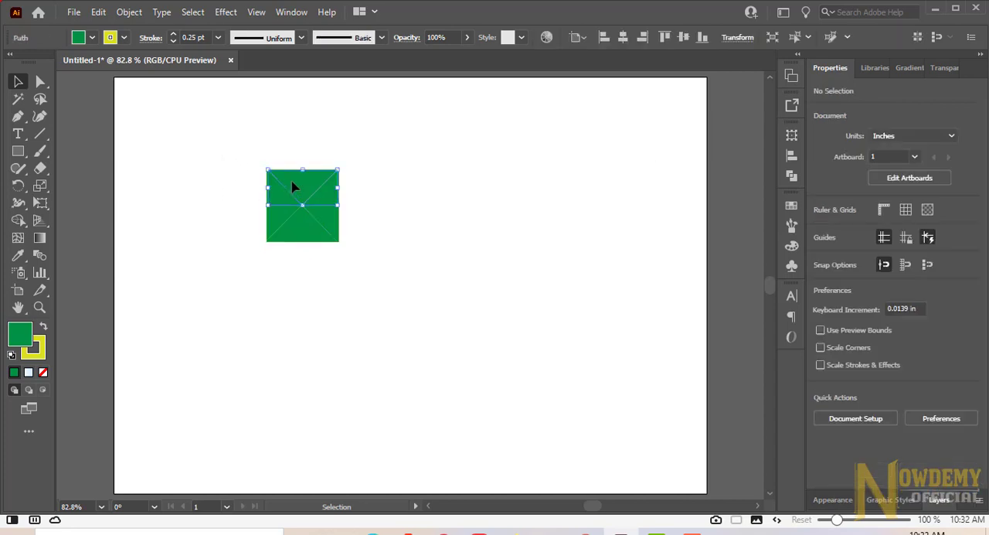
{"action": "left_click", "coordinate": [236, 153]}
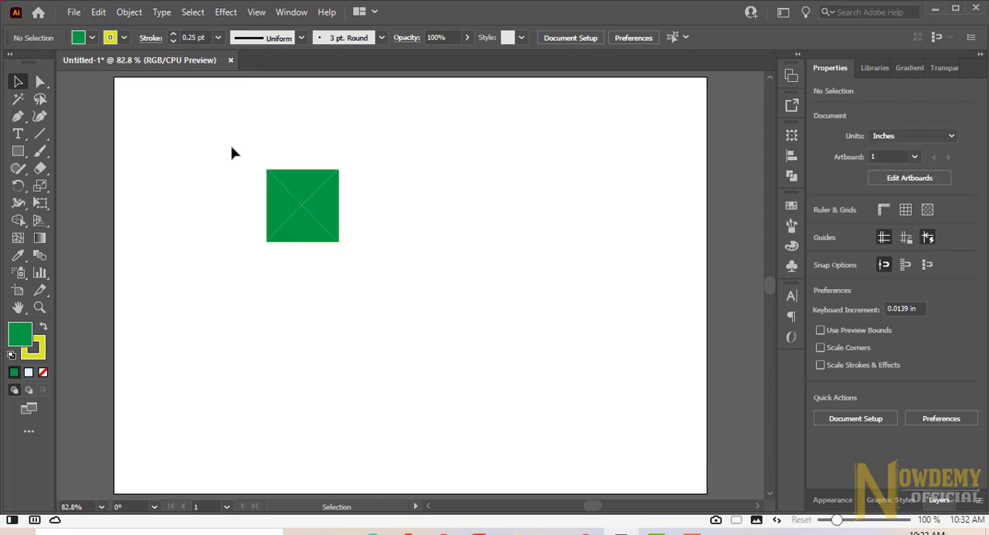
{"action": "left_click", "coordinate": [301, 204]}
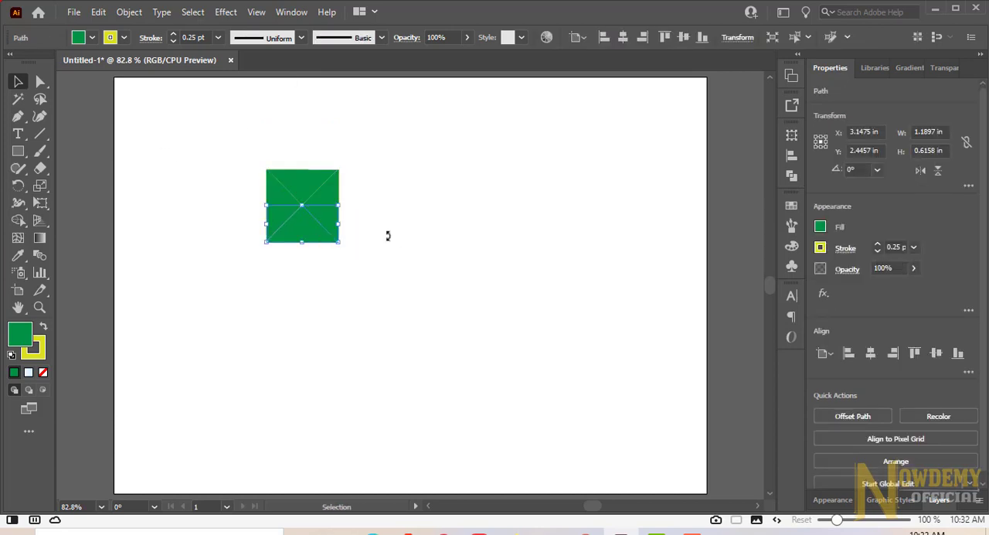
Step: Fill a triangle with a different green swatch and Alt-drag a tile copy right
{"action": "left_click", "coordinate": [819, 227]}
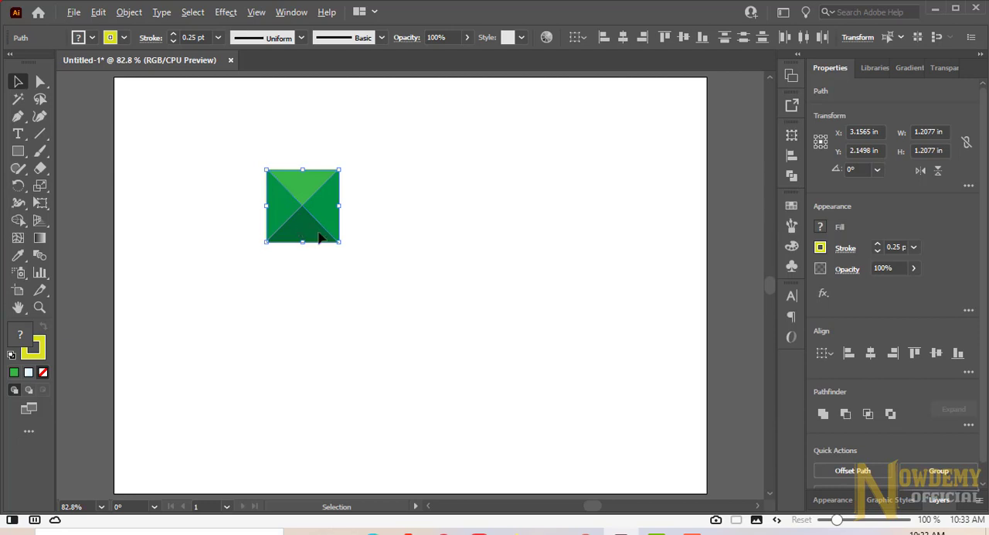
{"action": "left_click_drag", "start_coordinate": [301, 206], "coordinate": [375, 207]}
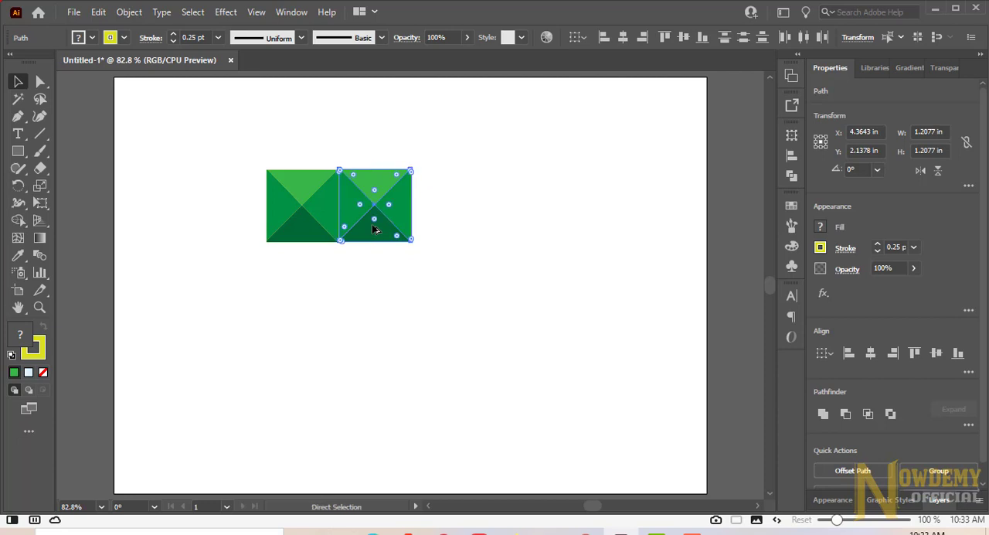
Step: Repeat the tile copy twice with Ctrl+D, select the row, and copy it downward
{"action": "key", "text": "ctrl+d"}
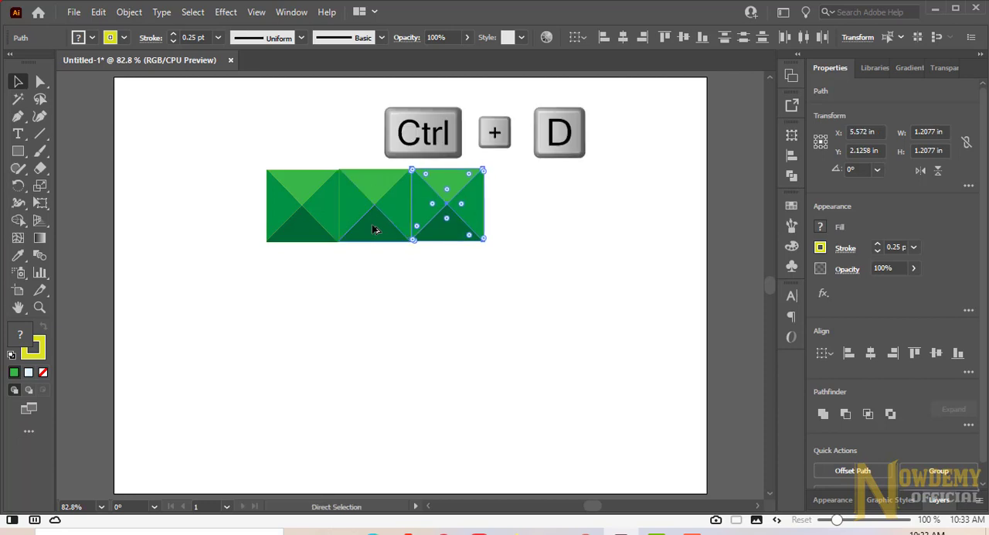
{"action": "key", "text": "ctrl+d"}
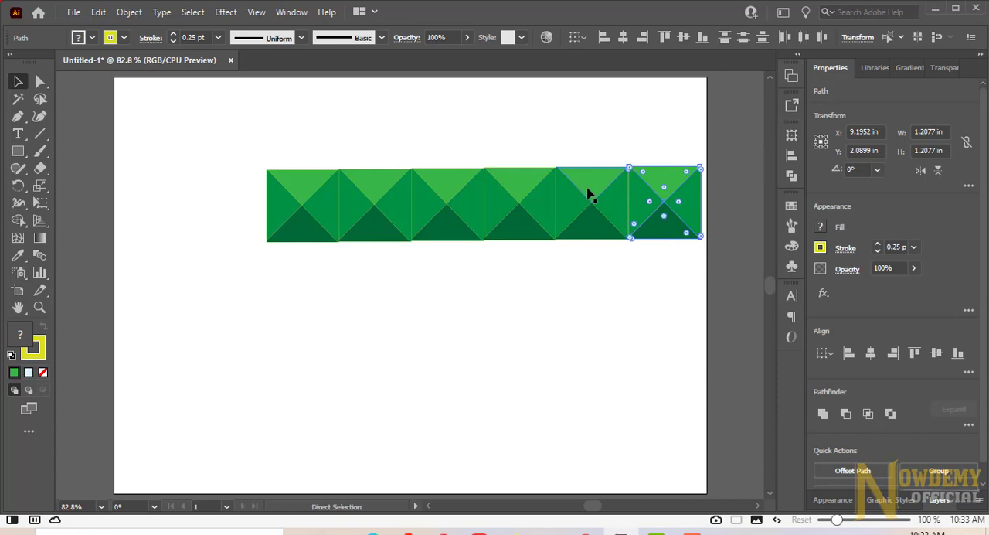
{"action": "left_click", "coordinate": [18, 81]}
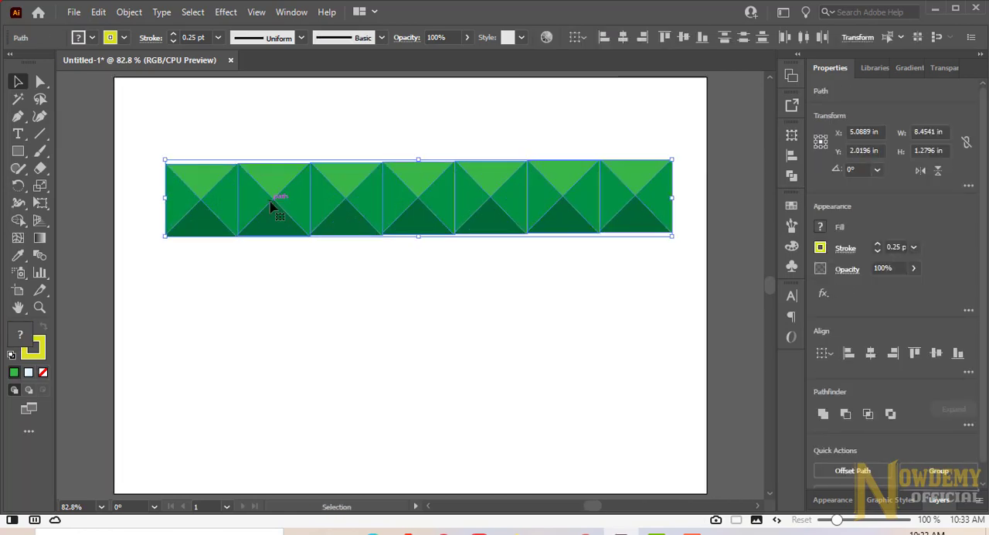
{"action": "left_click_drag", "start_coordinate": [278, 205], "coordinate": [262, 267]}
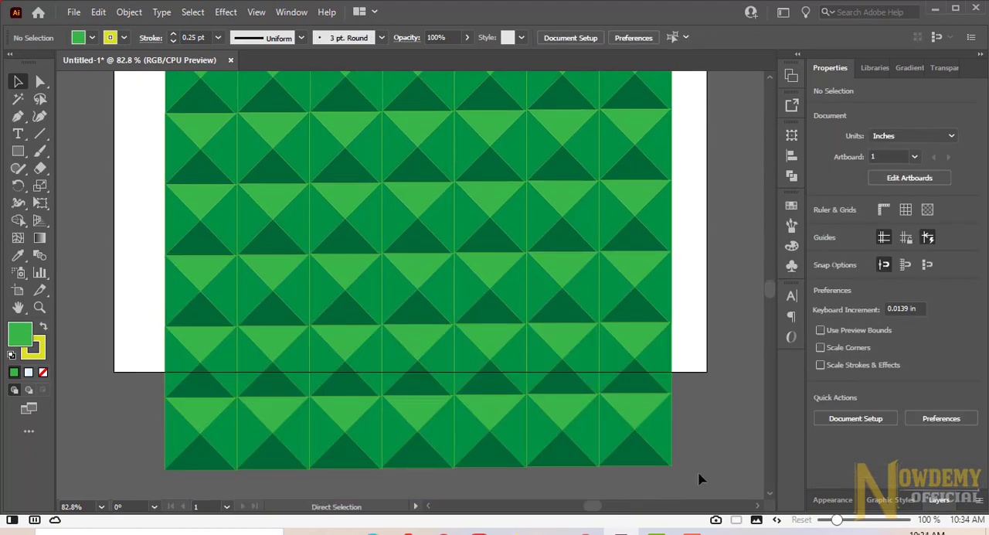
Step: Select every tile in the grid with Ctrl+A before scaling it down
{"action": "key", "text": "ctrl+a"}
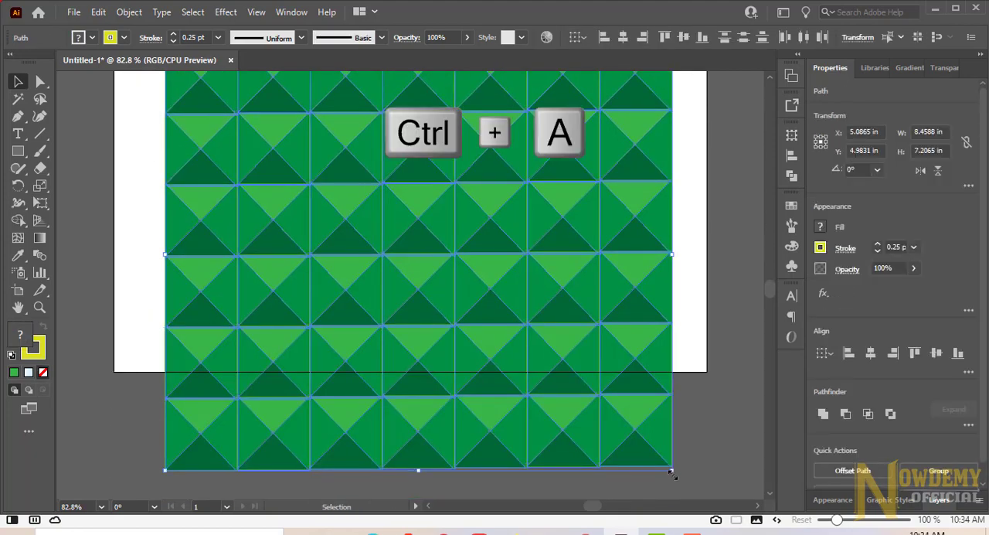
{"action": "key", "text": "ctrl+a"}
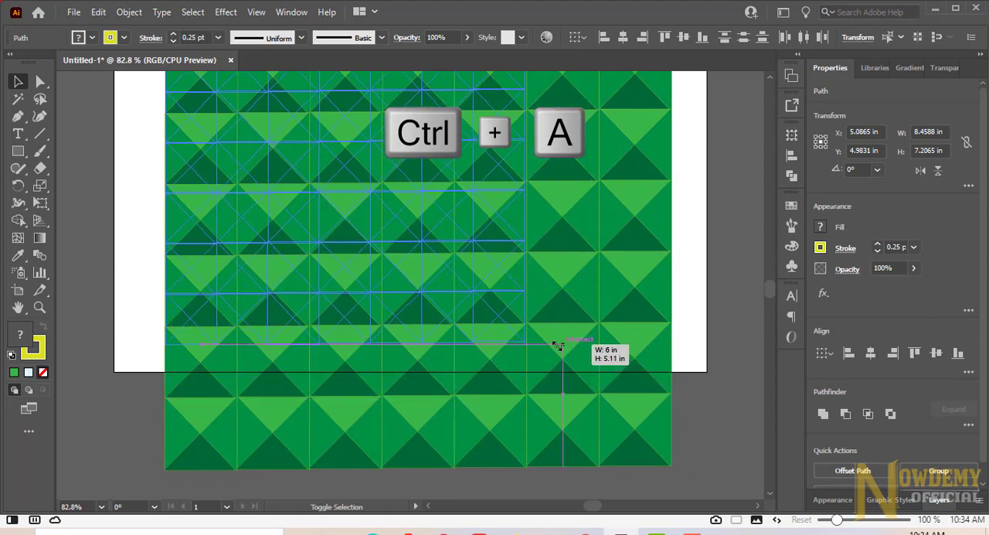
{"action": "key", "text": "ctrl+a"}
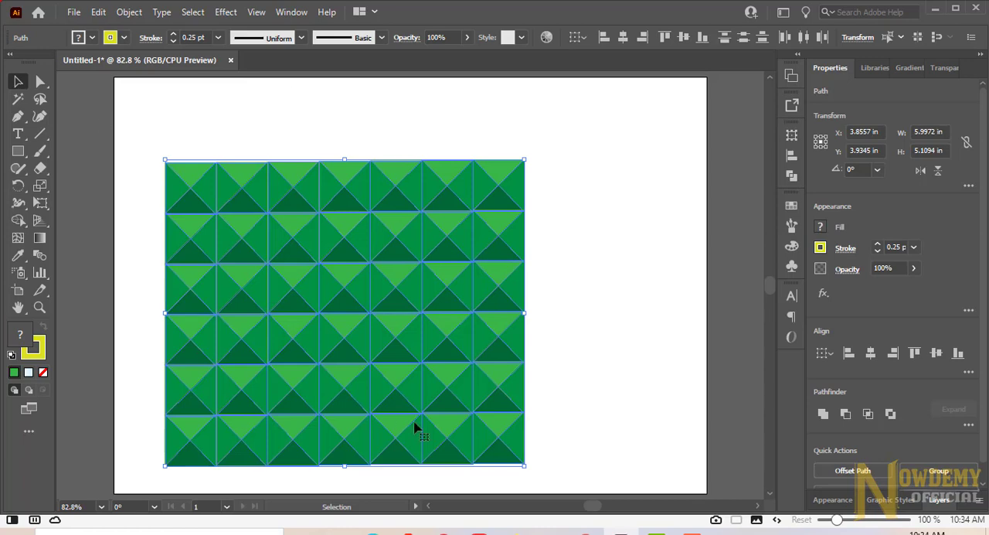
{"action": "mouse_move", "coordinate": [432, 200]}
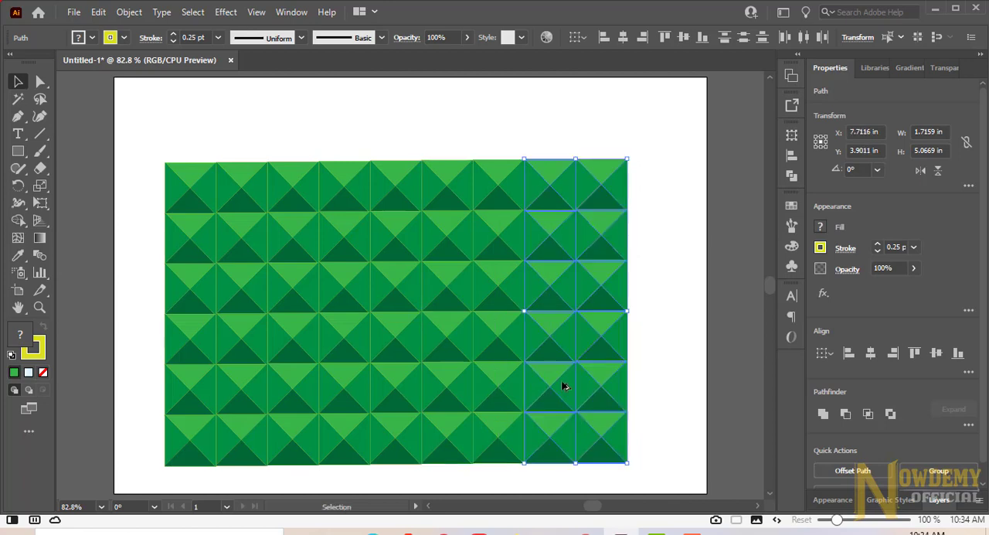
{"action": "left_click", "coordinate": [93, 143]}
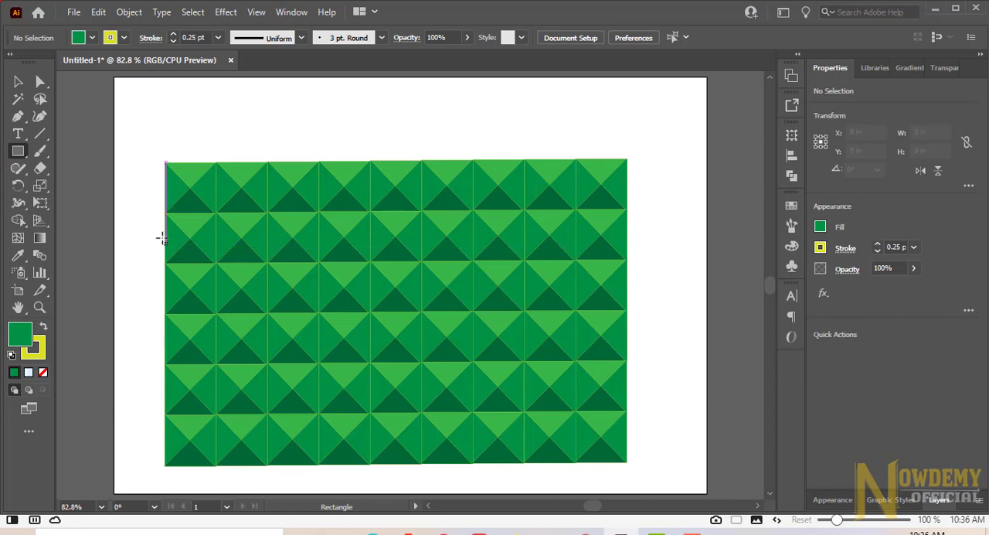
Step: Draw a wide banner rectangle over the pattern and add white 'Selection Tools in AI' heading text
{"action": "left_click_drag", "start_coordinate": [155, 244], "coordinate": [607, 320]}
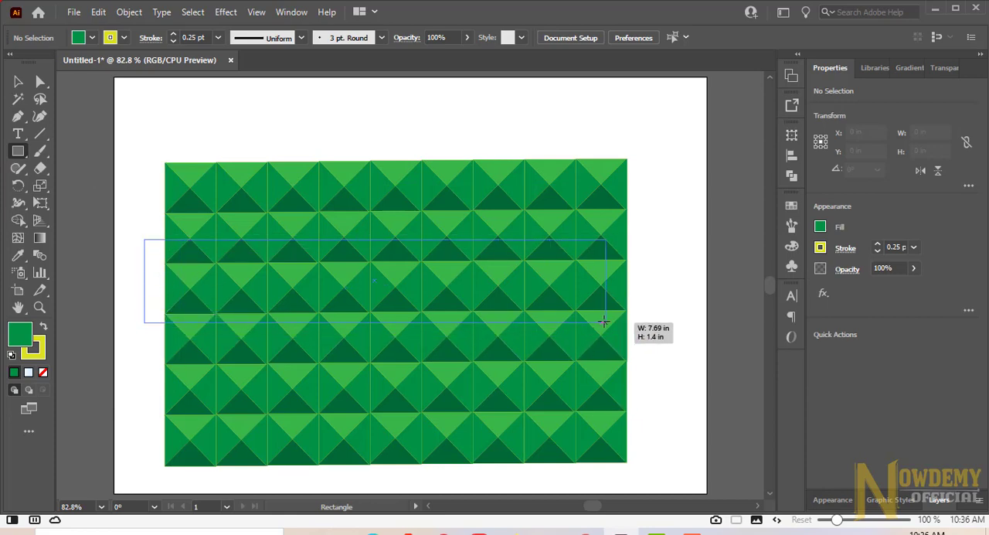
{"action": "left_click_drag", "start_coordinate": [145, 249], "coordinate": [608, 315]}
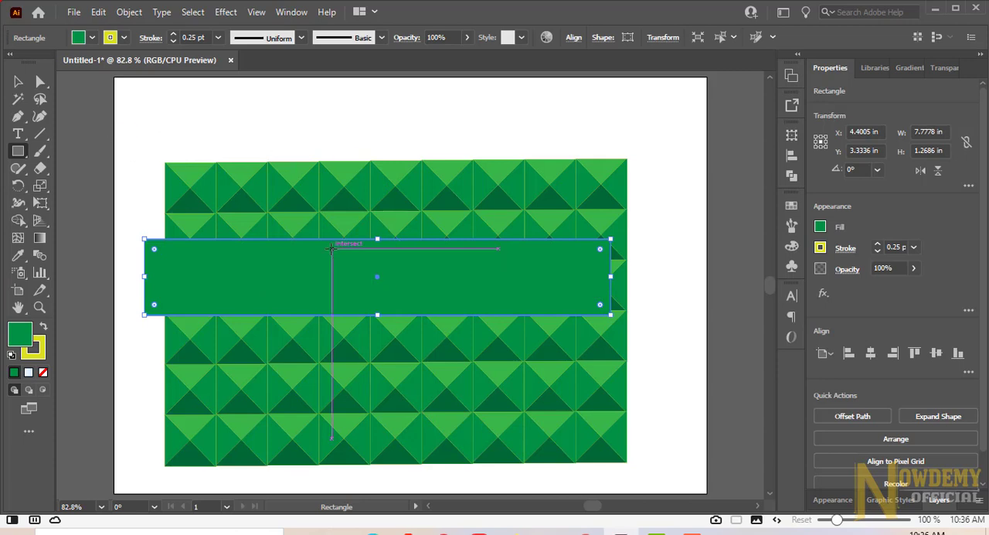
{"action": "left_click", "coordinate": [18, 134]}
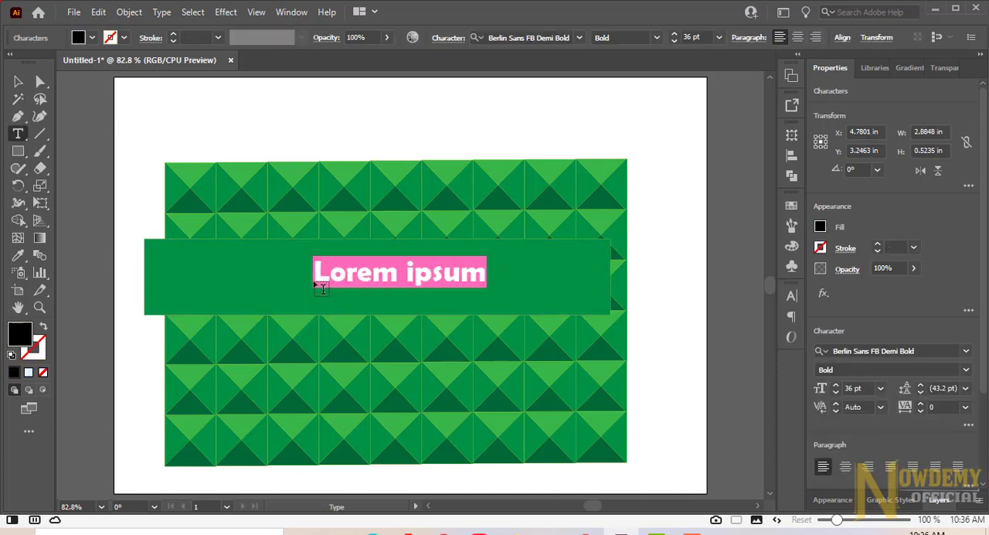
{"action": "type", "text": "Selection Tools in AI"}
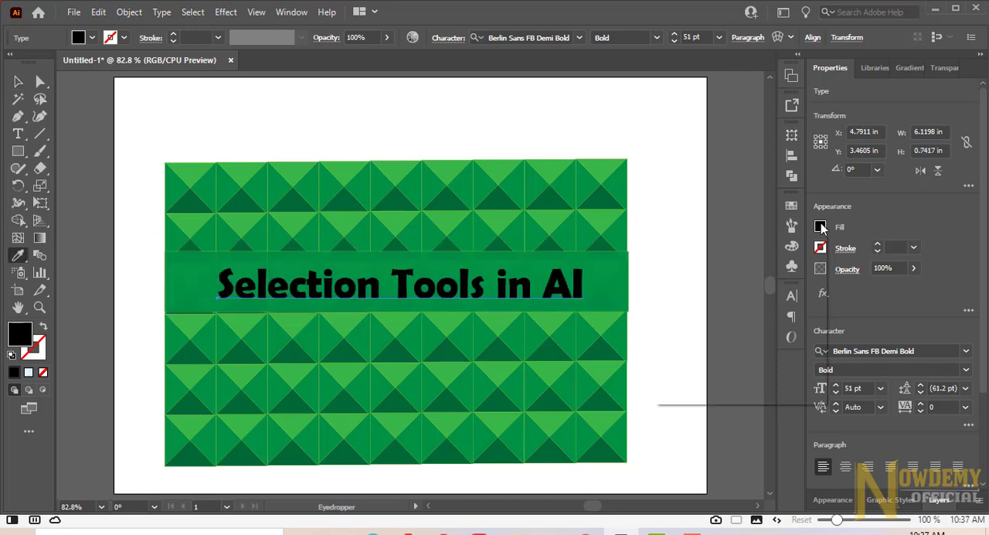
{"action": "left_click", "coordinate": [820, 226]}
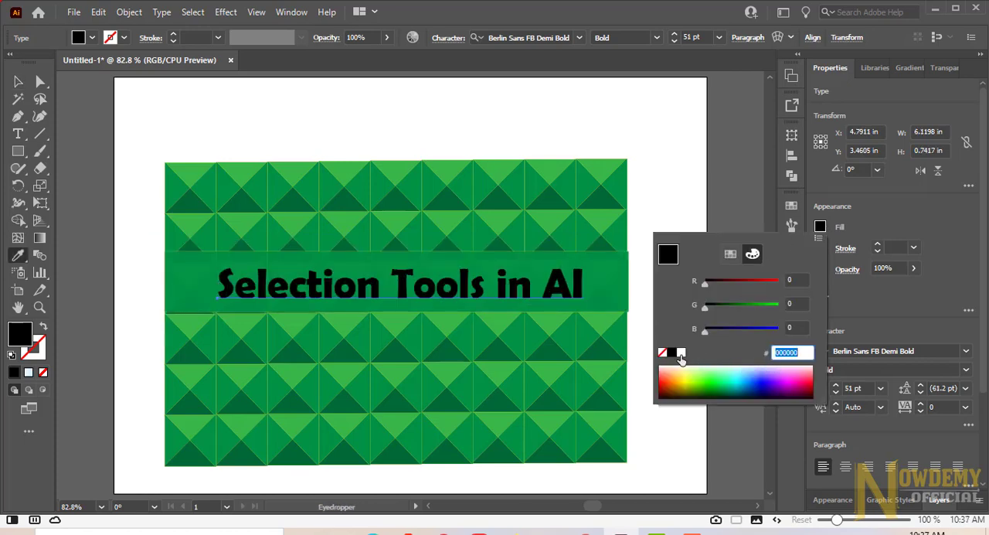
{"action": "left_click", "coordinate": [18, 81]}
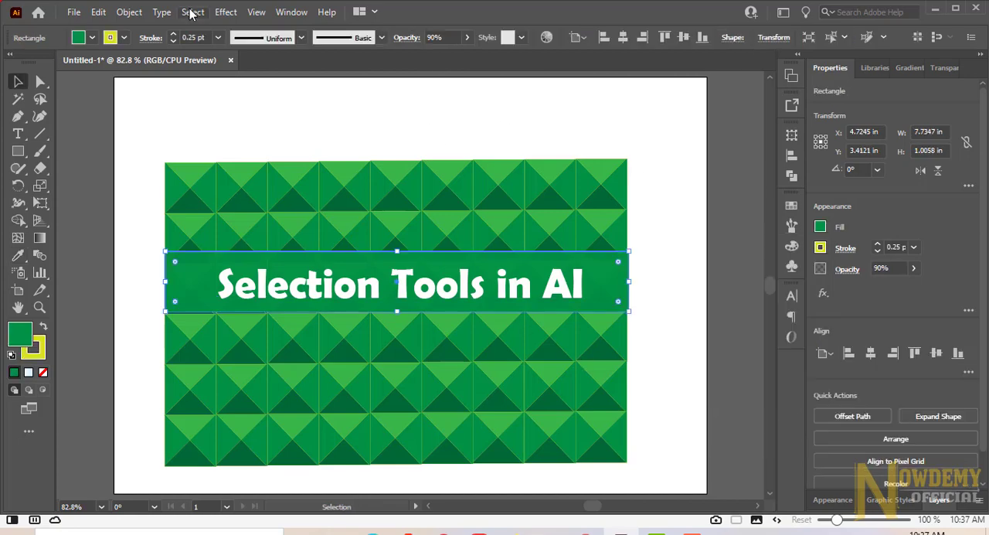
Step: Apply Effect > Stylize > Drop Shadow to the banner with default settings
{"action": "left_click", "coordinate": [225, 12]}
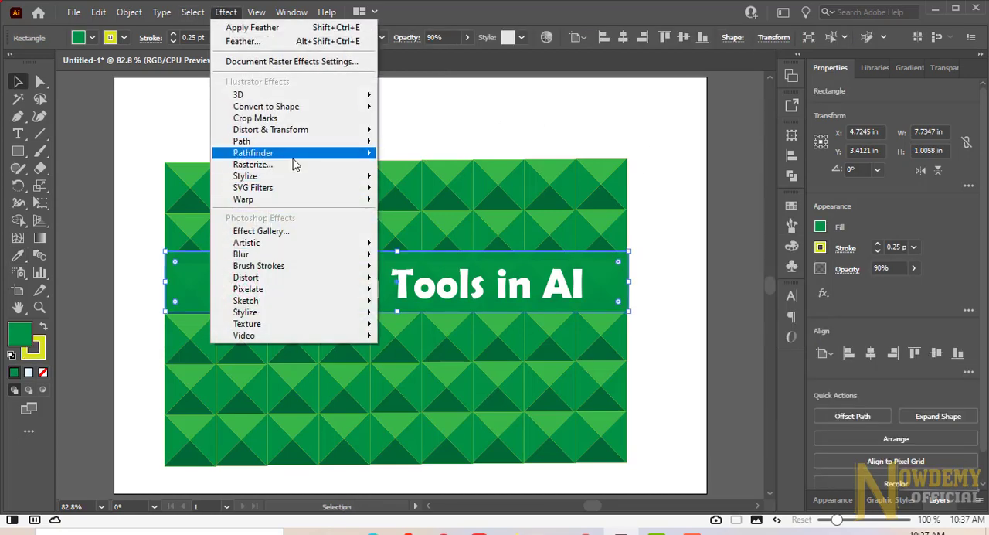
{"action": "mouse_move", "coordinate": [244, 176]}
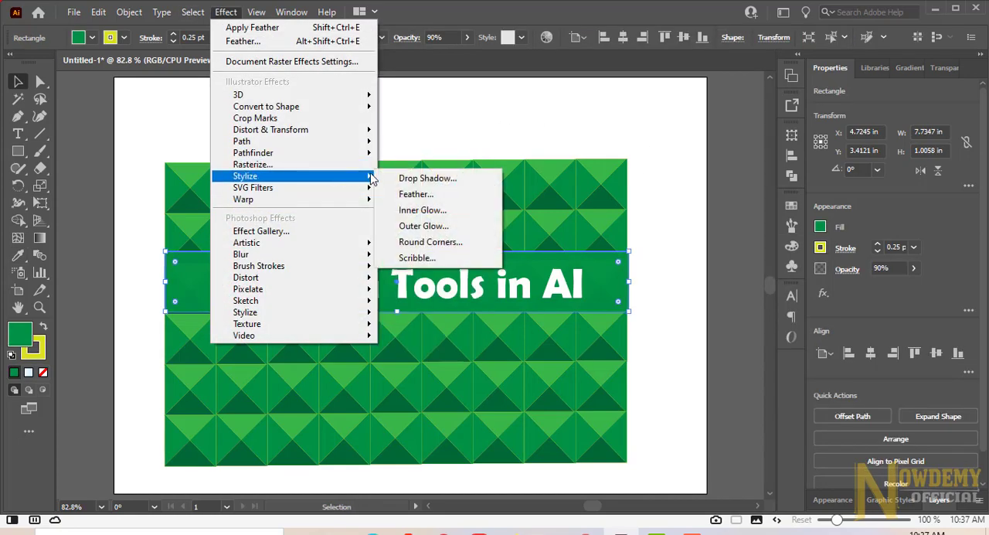
{"action": "left_click", "coordinate": [426, 178]}
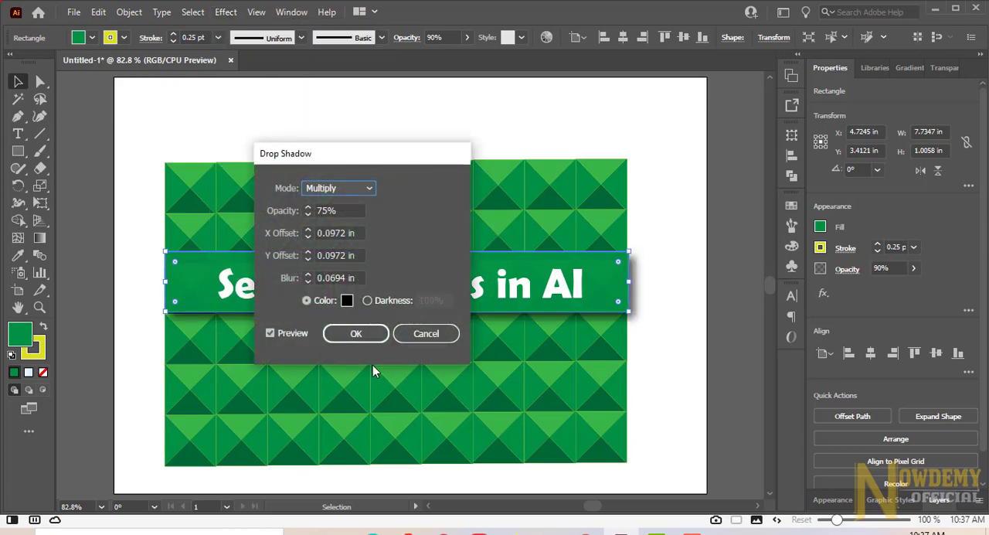
{"action": "left_click", "coordinate": [355, 333]}
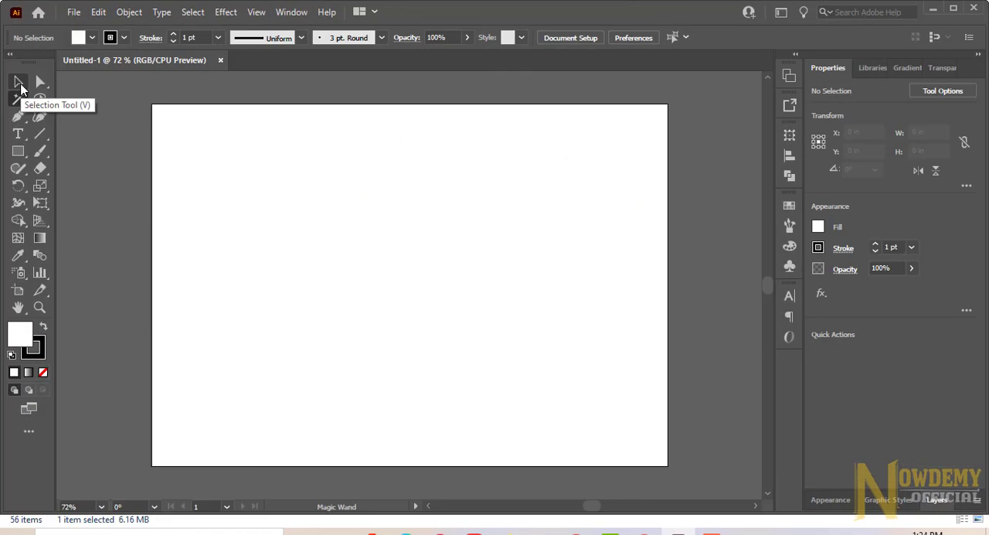
{"action": "mouse_move", "coordinate": [40, 203]}
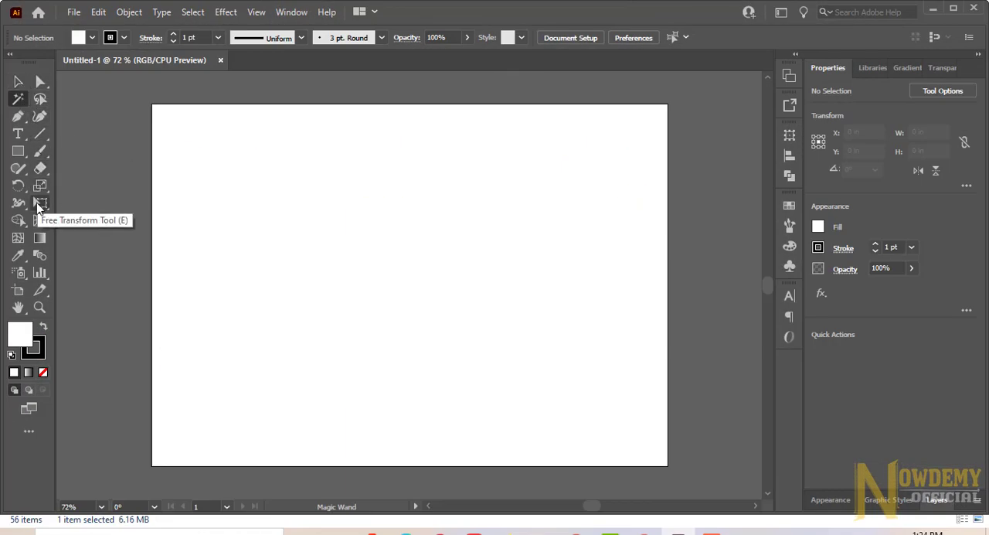
{"action": "mouse_move", "coordinate": [18, 82]}
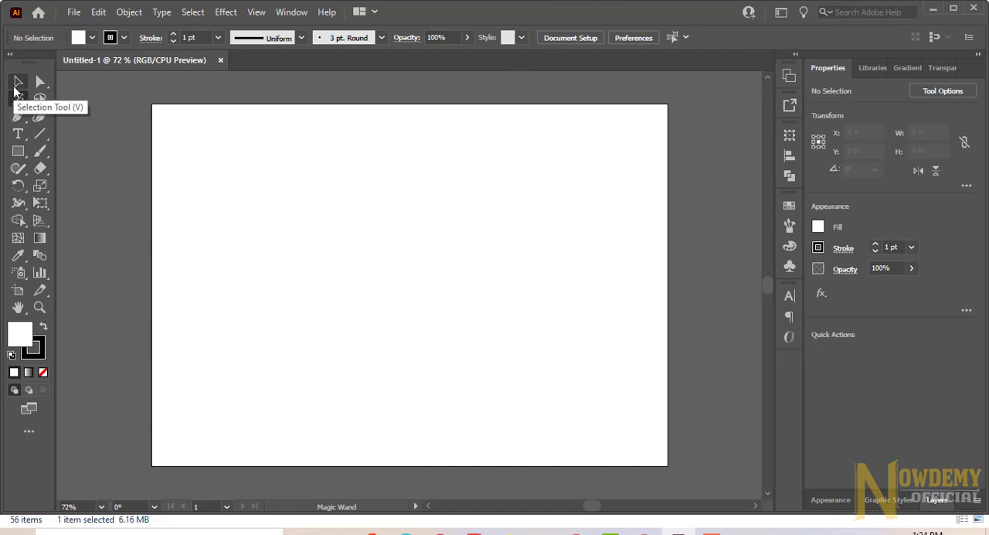
{"action": "left_click", "coordinate": [19, 98]}
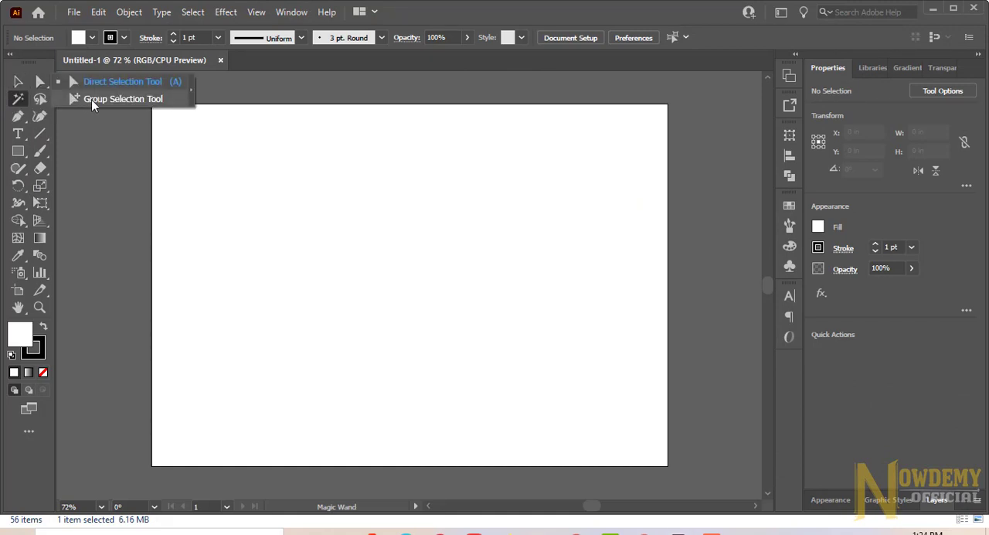